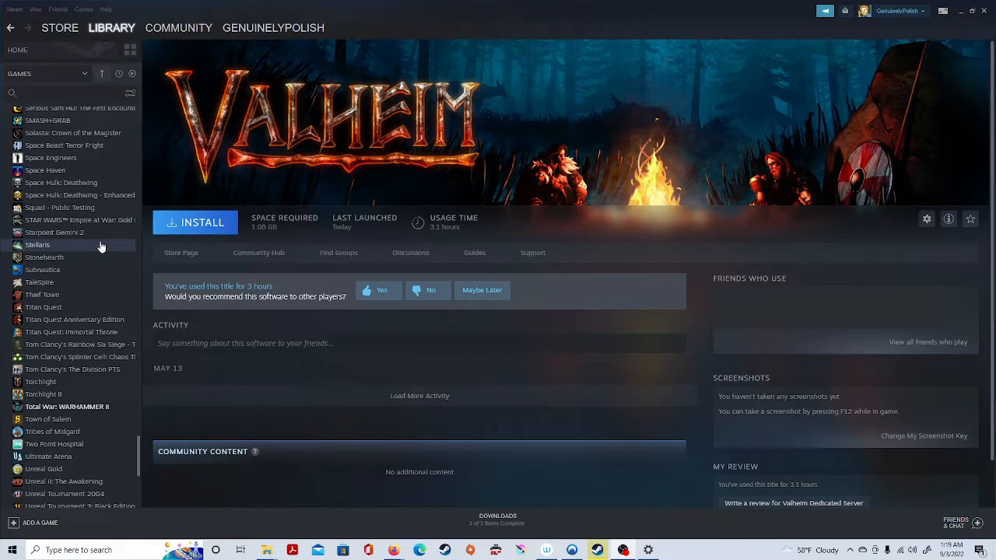
pyautogui.moveTo(148, 107)
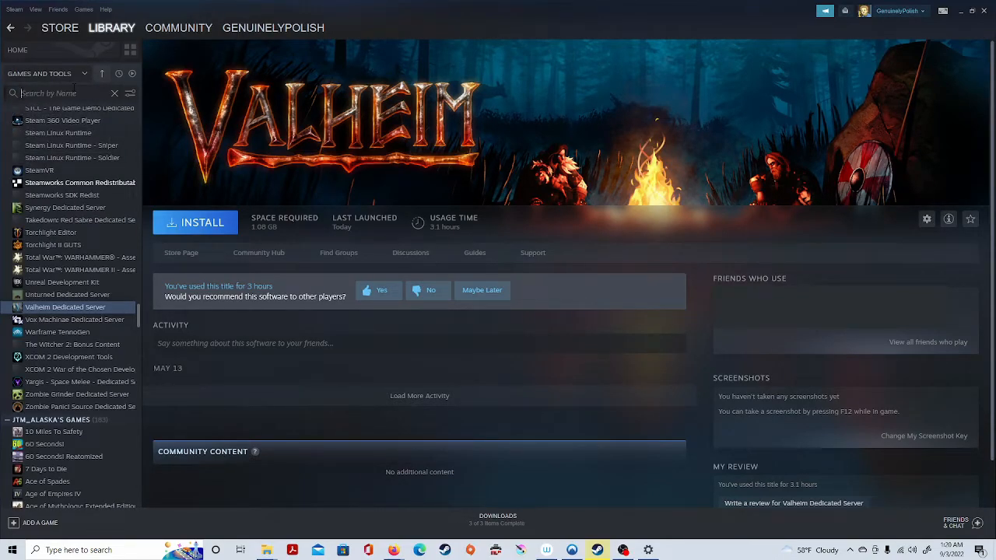
# Step: Search the library for 'valhe' and start installing Valheim Dedicated Server
pyautogui.write('valhe')
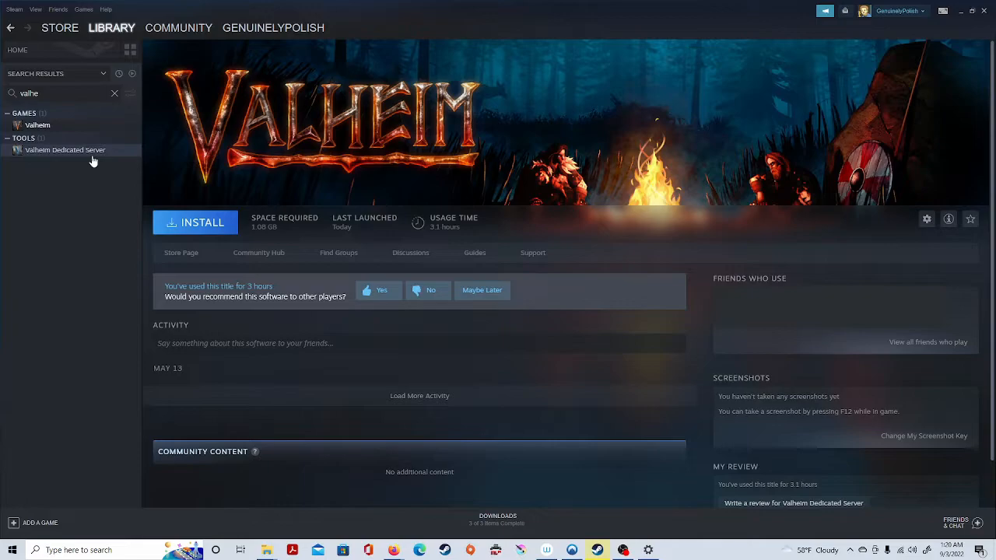
pyautogui.click(194, 221)
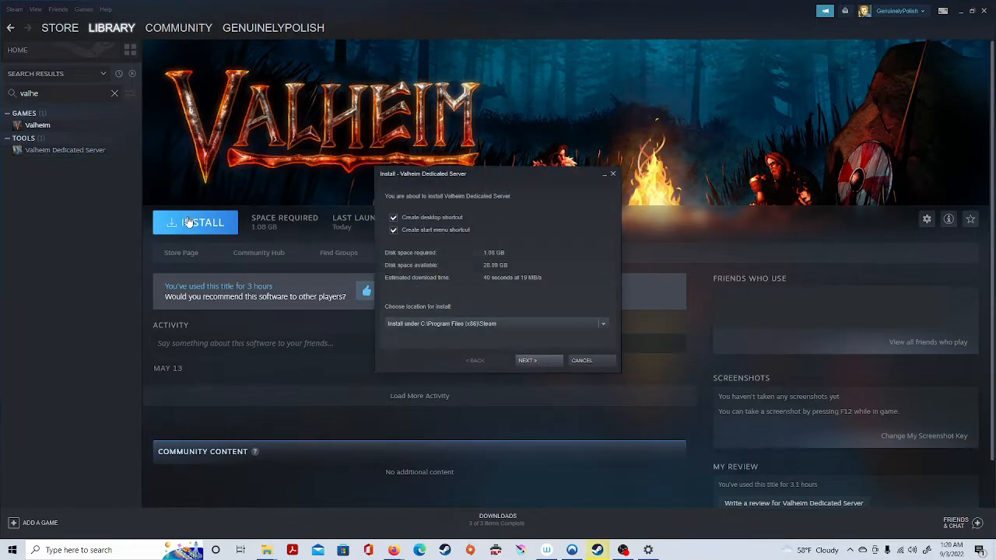
pyautogui.moveTo(521, 355)
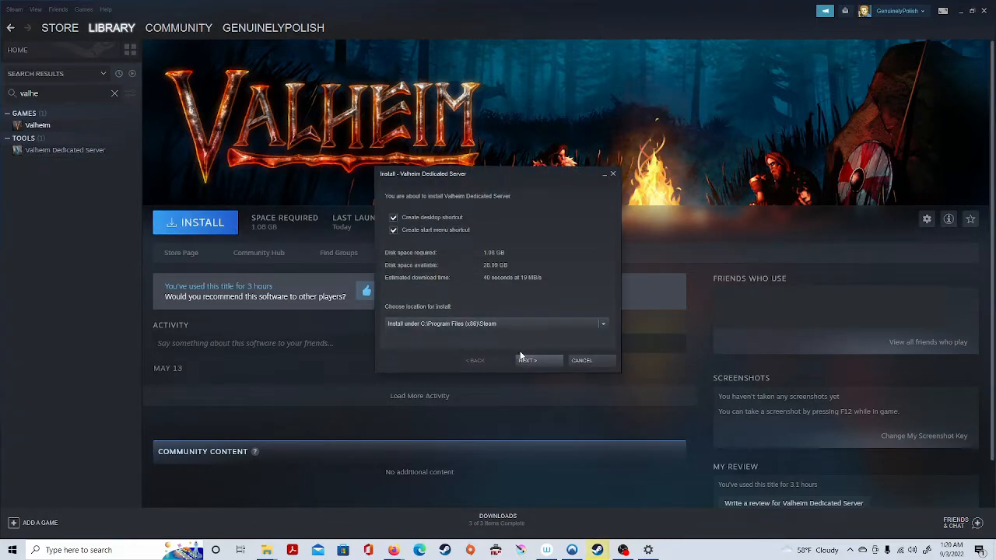
pyautogui.click(527, 360)
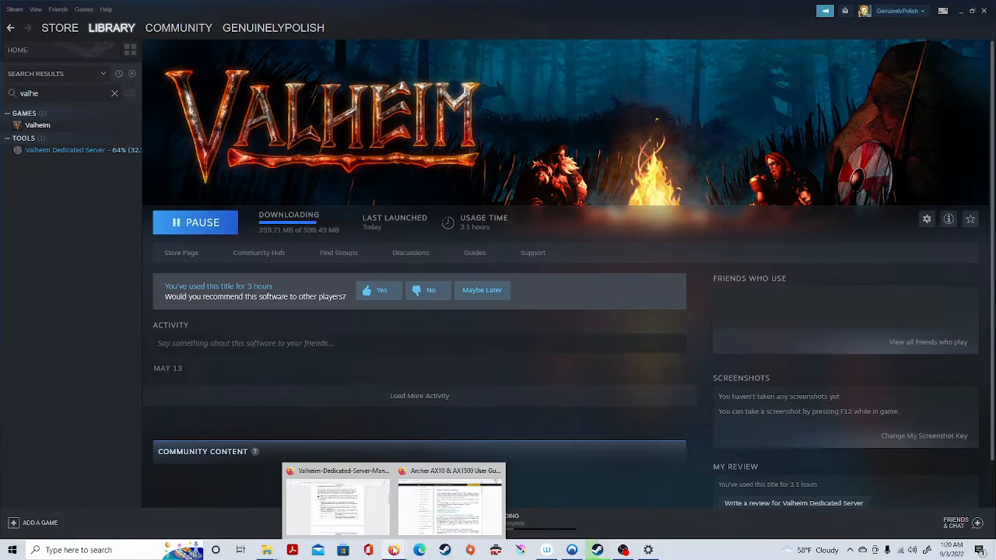
# Step: Switch to the Archer AX10 user guide and scroll to Chapter 10's port-forwarding steps
pyautogui.click(450, 505)
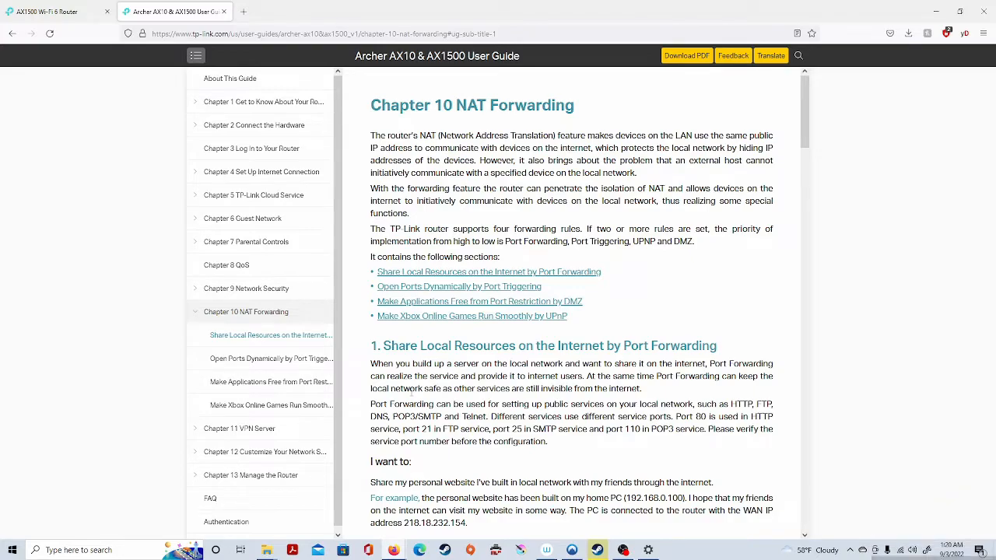
pyautogui.scroll(-3)
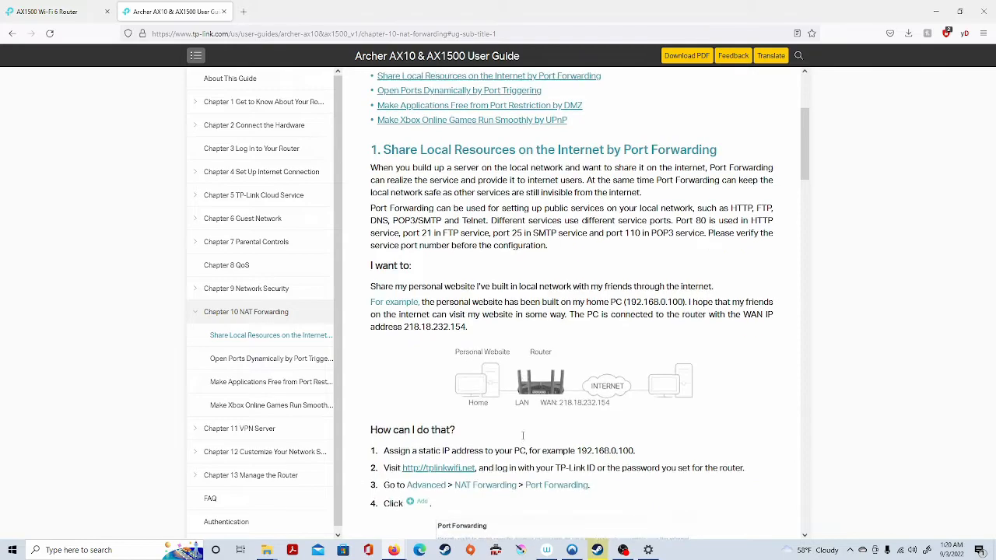
pyautogui.scroll(-3)
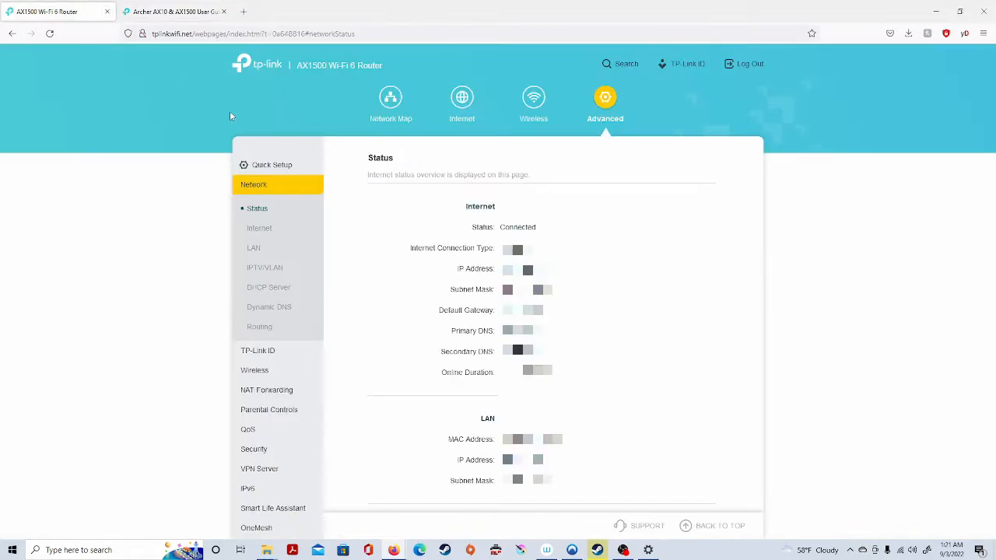
pyautogui.moveTo(412, 203)
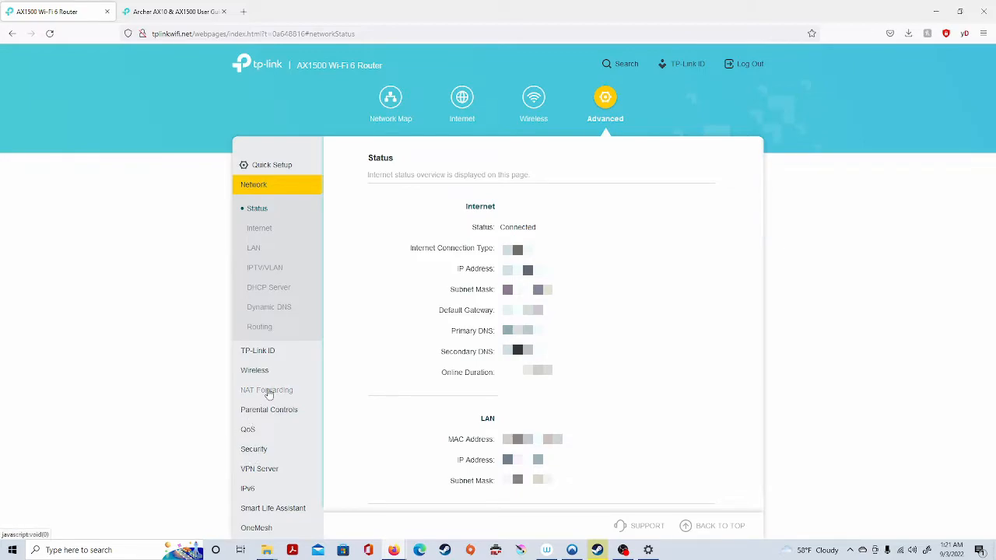
# Step: Expand NAT Forwarding and open the empty Port Forwarding page
pyautogui.click(267, 390)
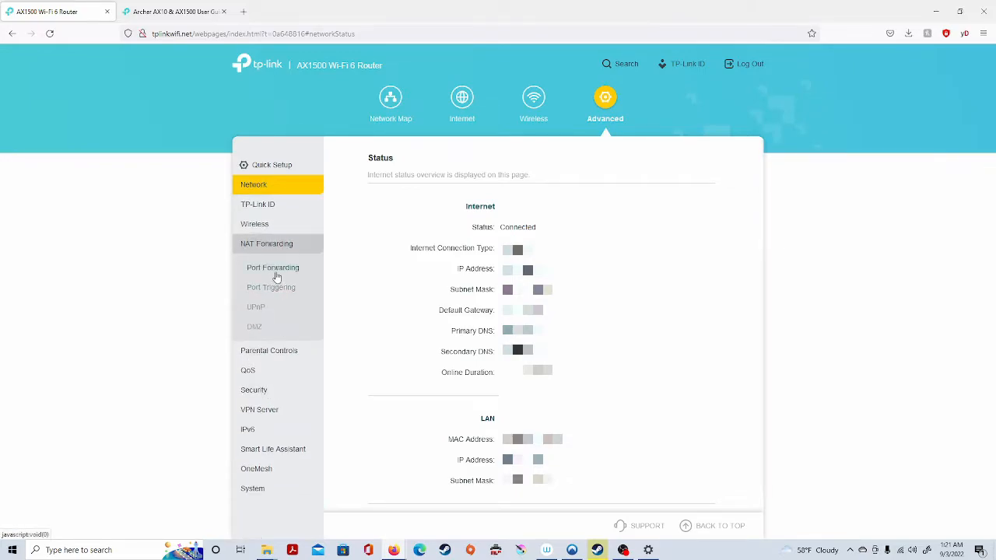
pyautogui.click(272, 267)
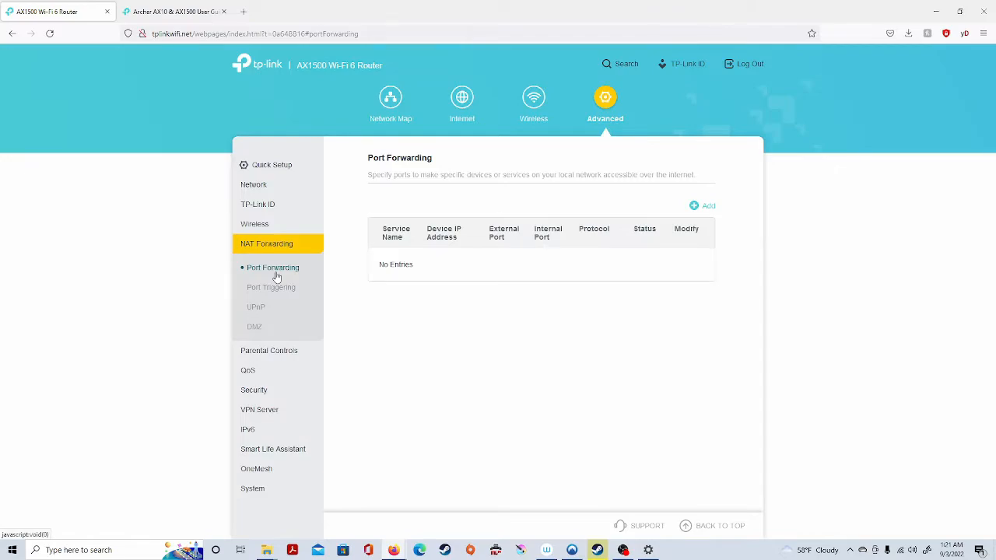
pyautogui.moveTo(229, 483)
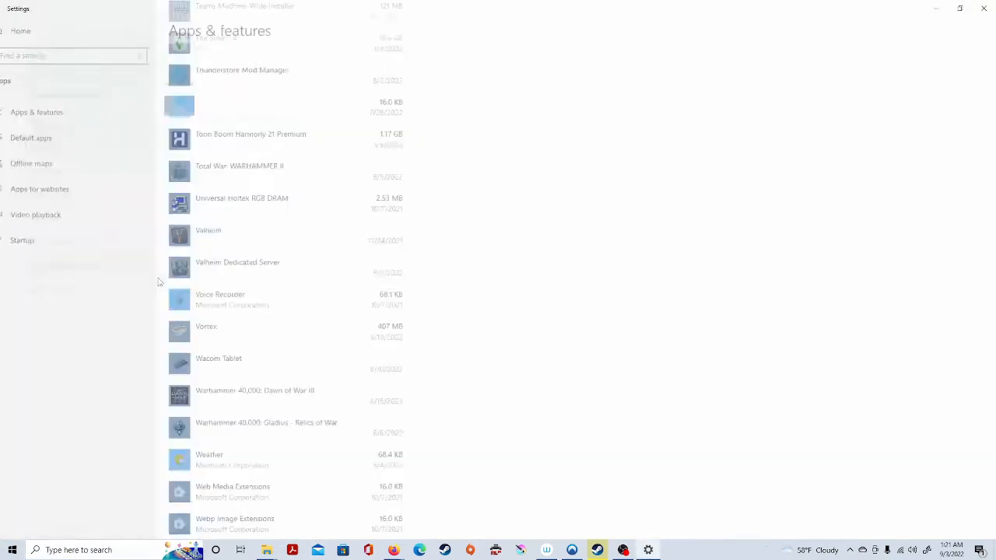
# Step: Set the connected Wi-Fi network's IP assignment to Manual and turn IPv4 on
pyautogui.click(33, 141)
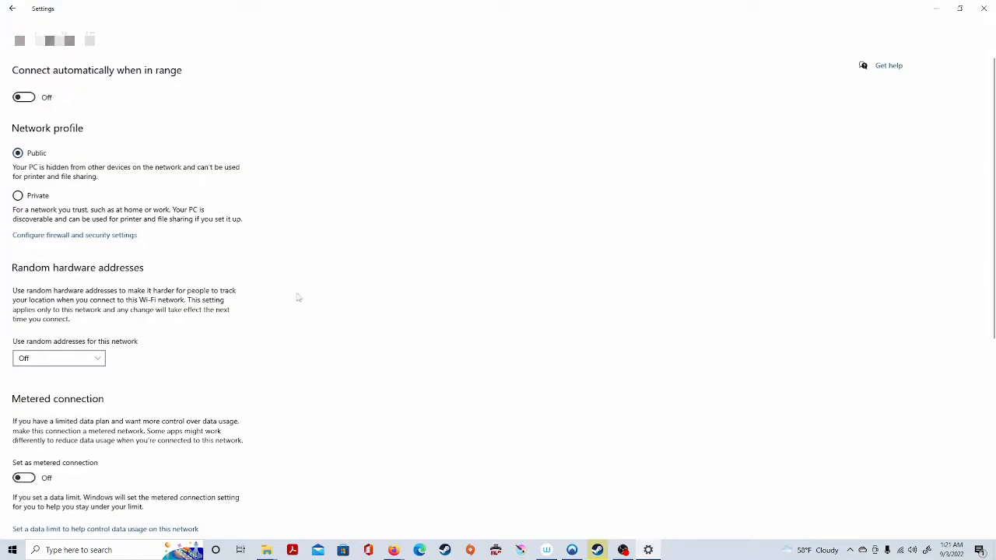
pyautogui.scroll(-3)
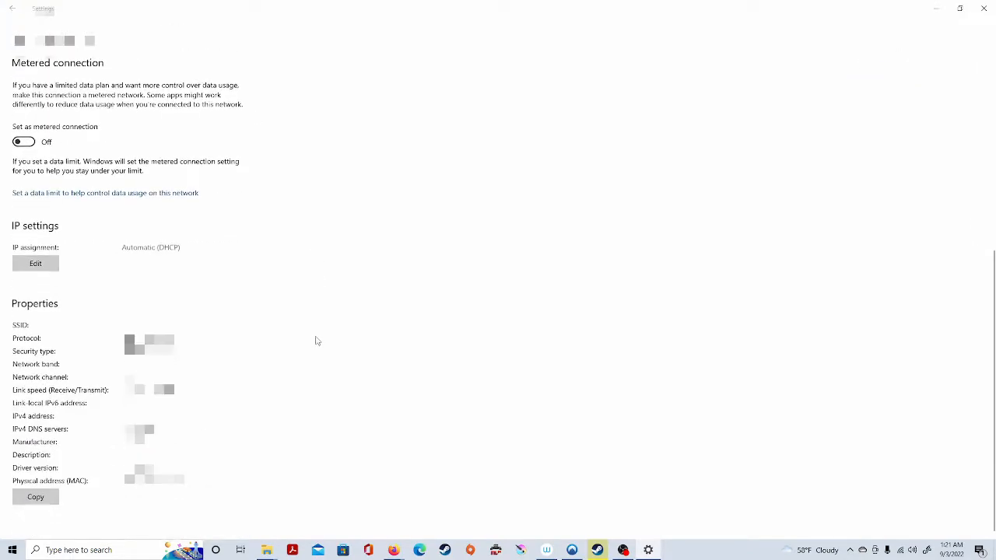
pyautogui.click(35, 263)
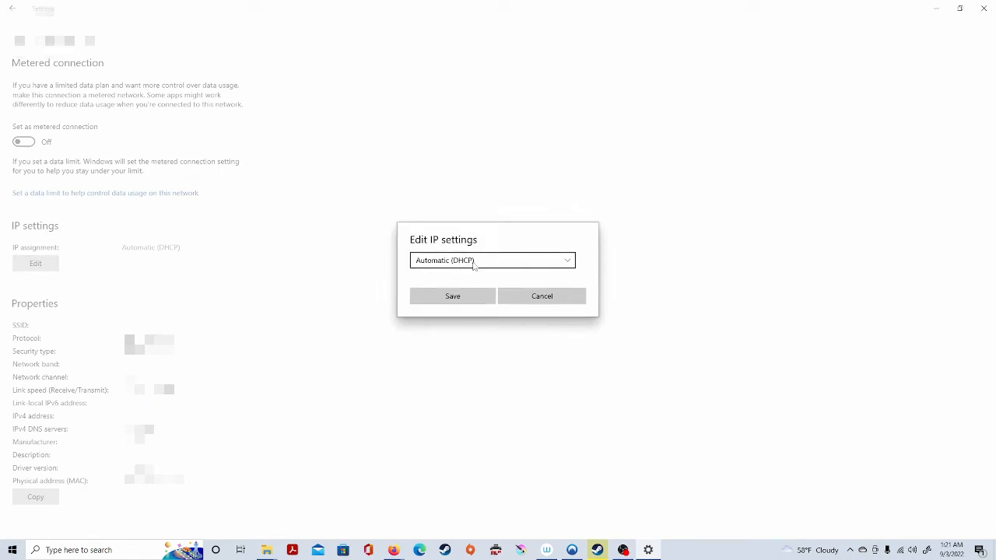
pyautogui.click(492, 260)
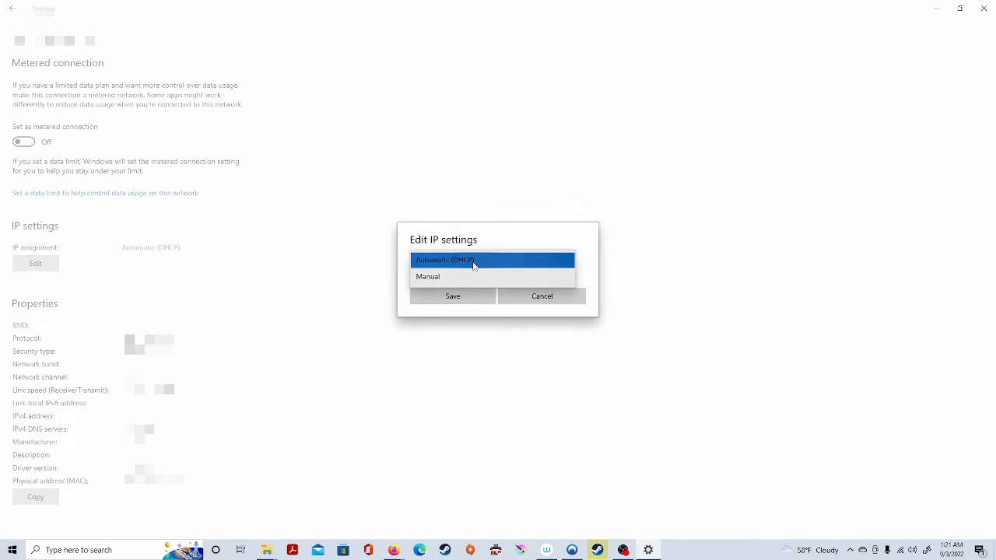
pyautogui.click(428, 276)
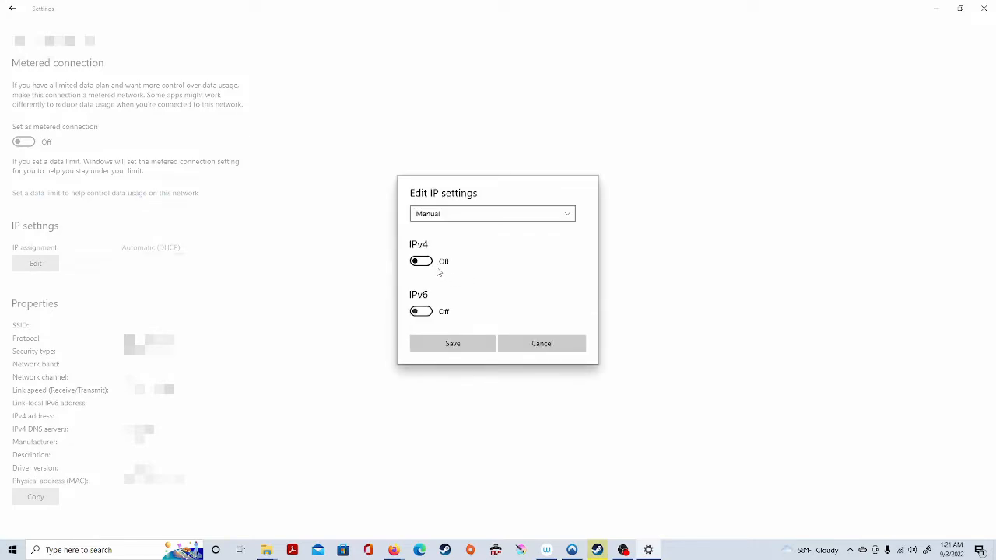
pyautogui.click(421, 261)
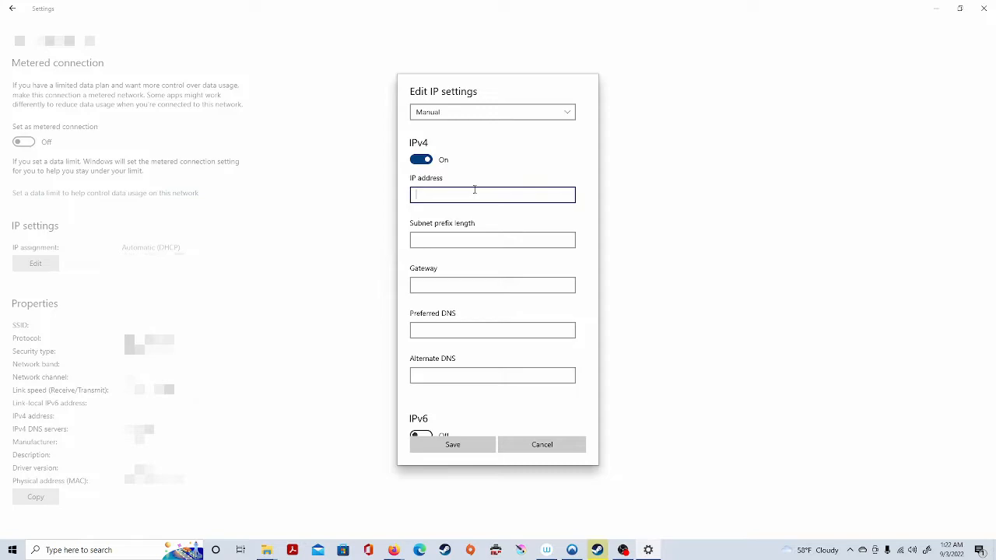
# Step: Abandon the partial 192.1 address and save IP assignment as Automatic (DHCP)
pyautogui.write('192.168.0')
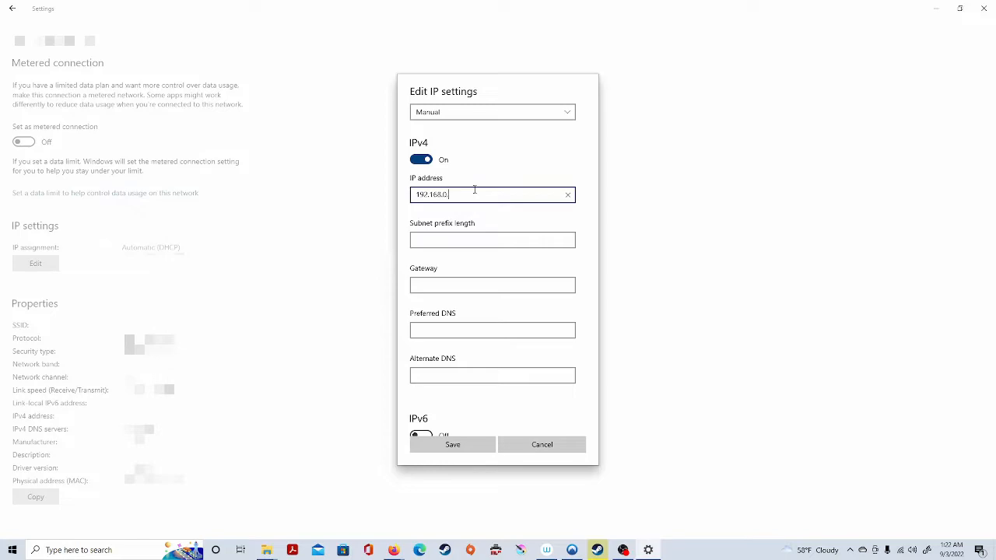
pyautogui.write('.1')
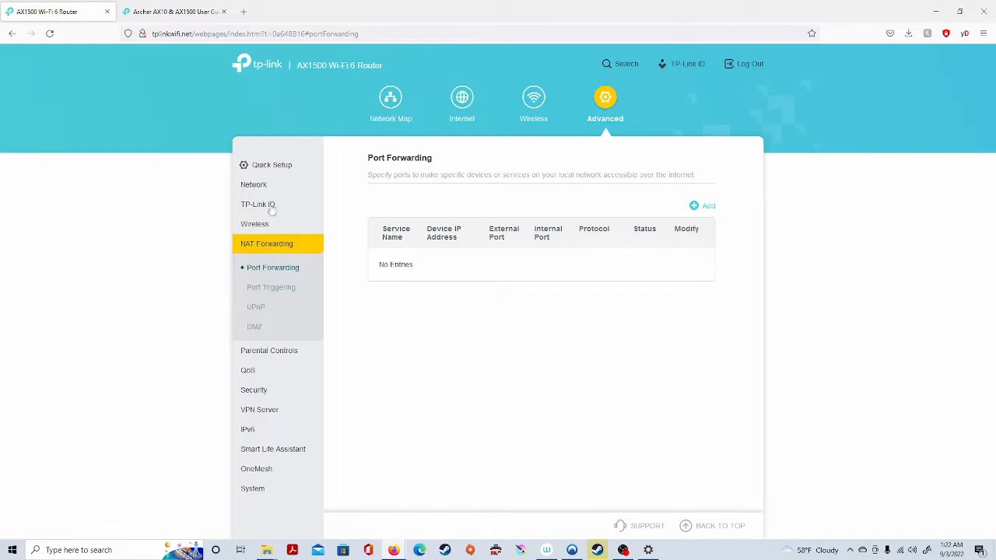
pyautogui.click(254, 185)
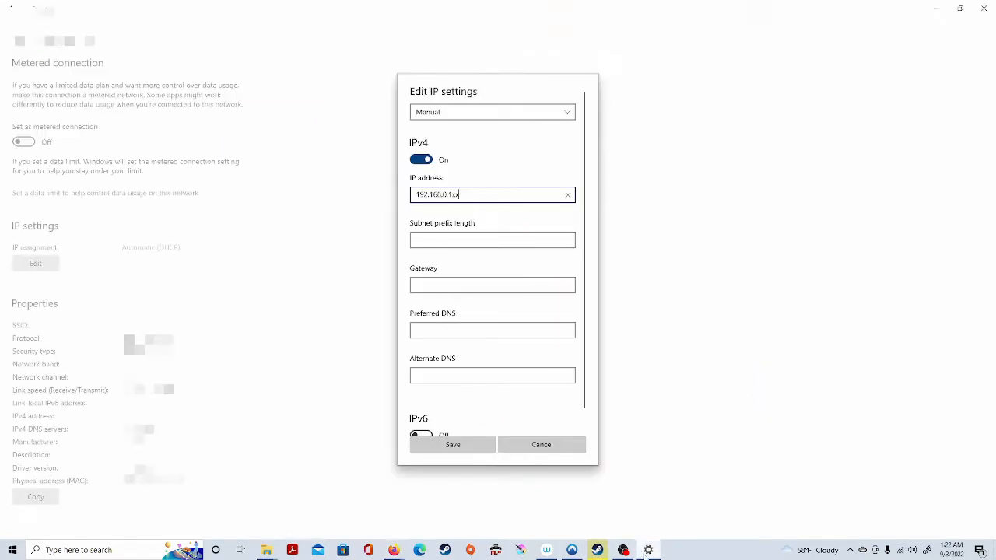
pyautogui.moveTo(517, 164)
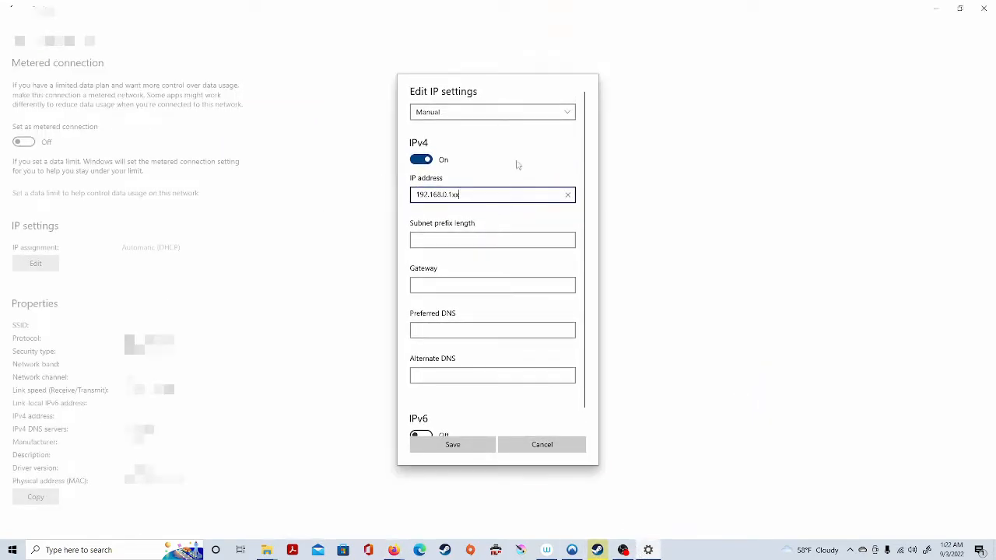
pyautogui.click(492, 111)
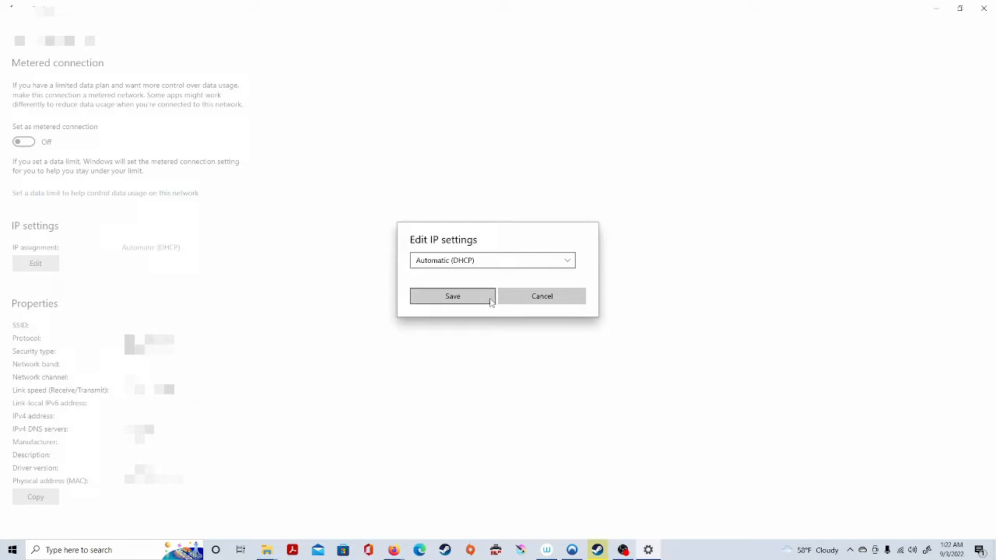
pyautogui.click(452, 296)
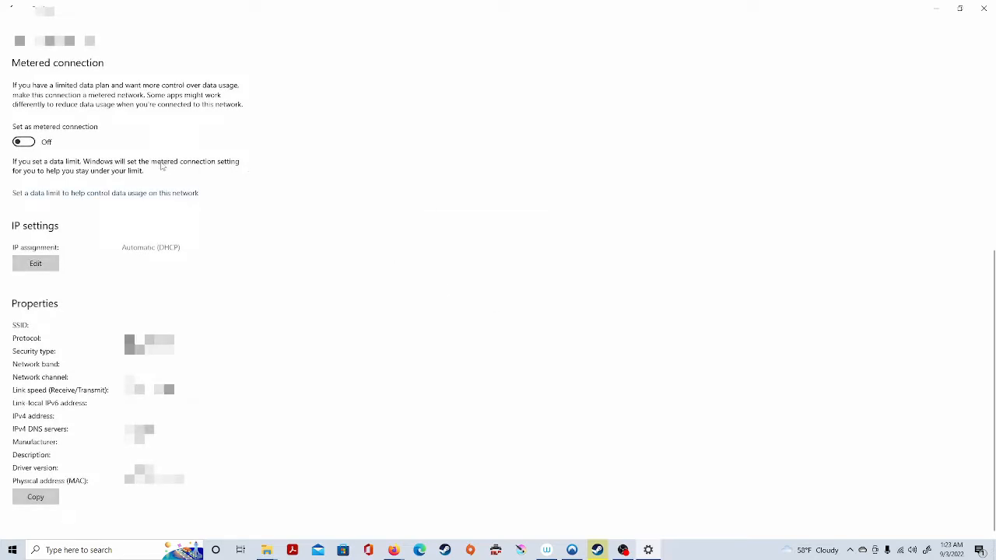
pyautogui.moveTo(165, 169)
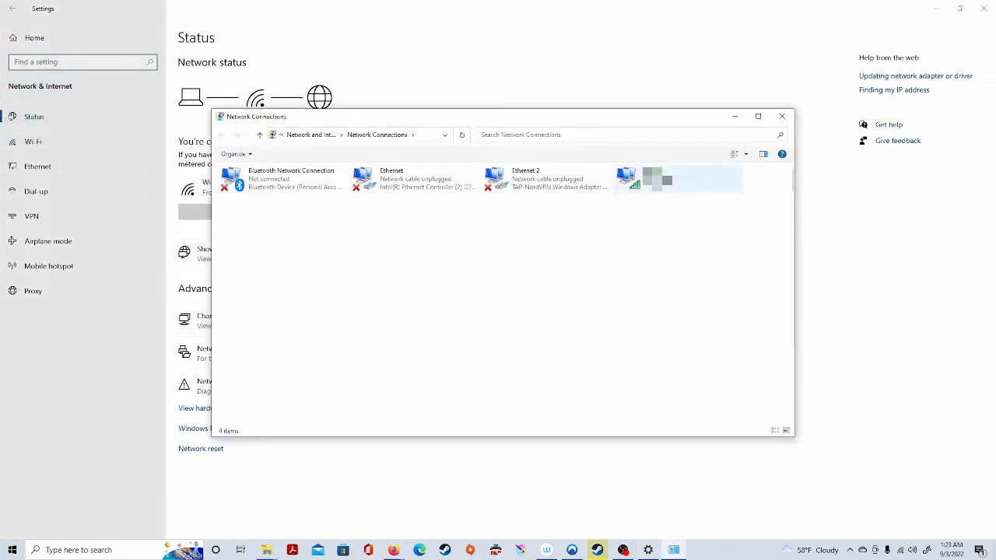
# Step: Open the Wi-Fi adapter's Properties window from its context menu
pyautogui.rightClick(677, 179)
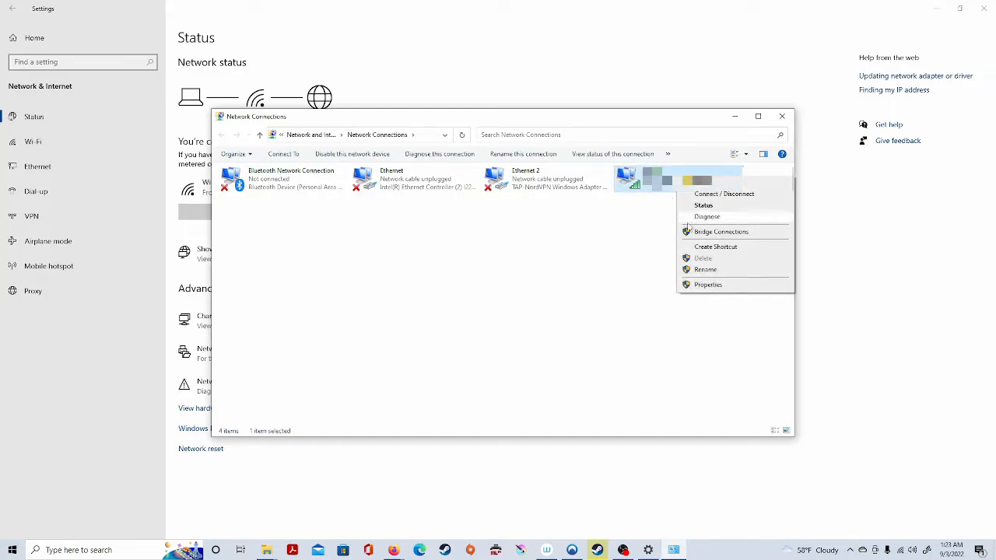
pyautogui.moveTo(705, 269)
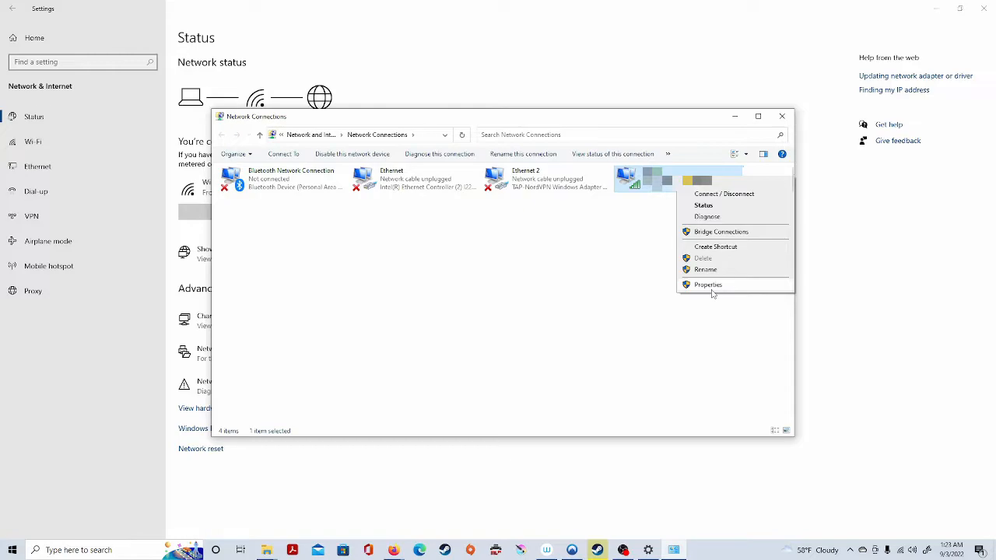
pyautogui.click(708, 284)
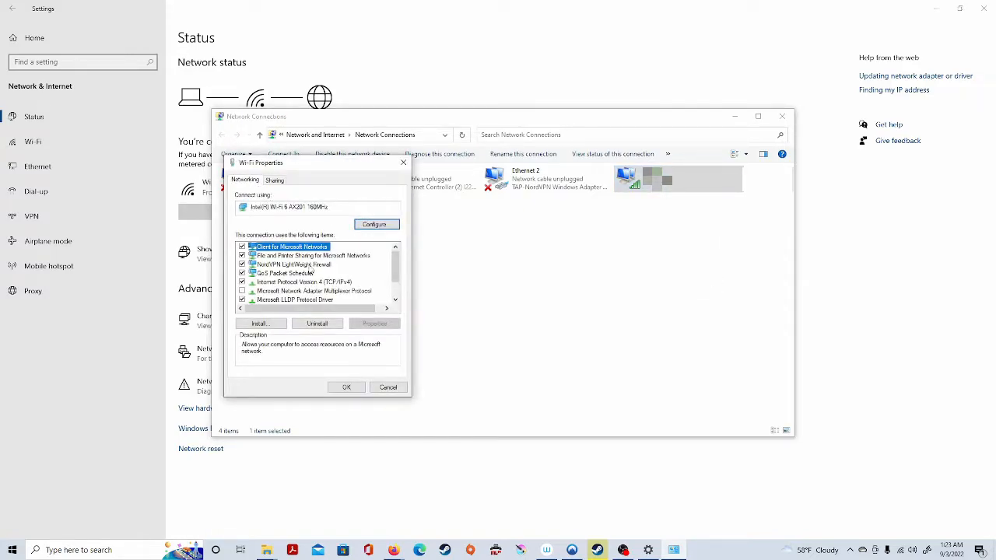
# Step: Open the Wi-Fi adapter's IPv4 settings, choose a manual IP, and enter 192
pyautogui.scroll(-3)
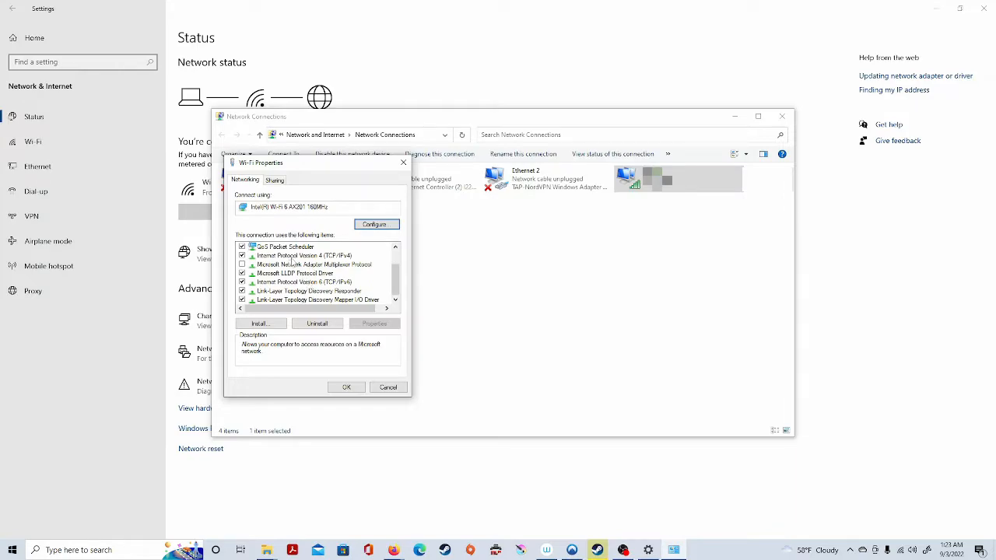
pyautogui.doubleClick(304, 255)
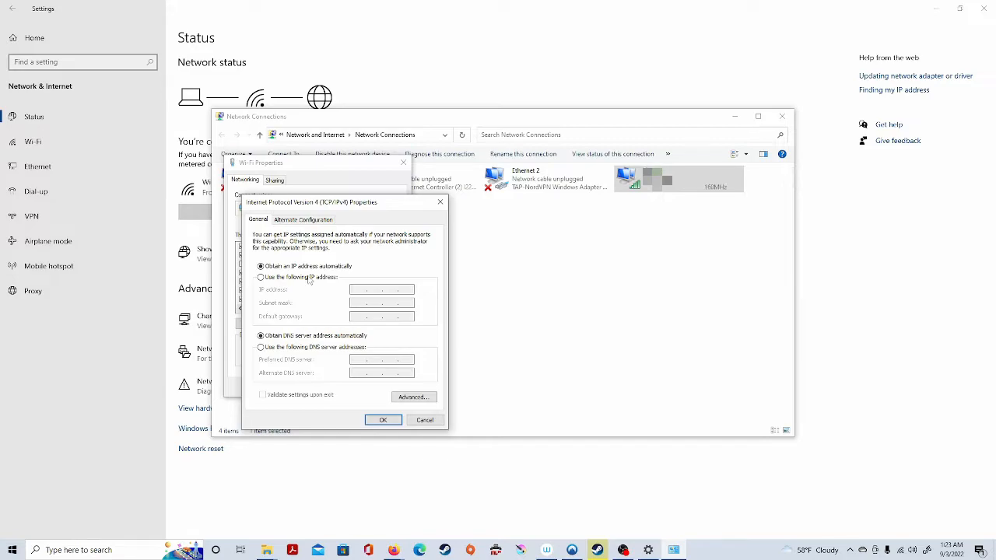
pyautogui.click(262, 277)
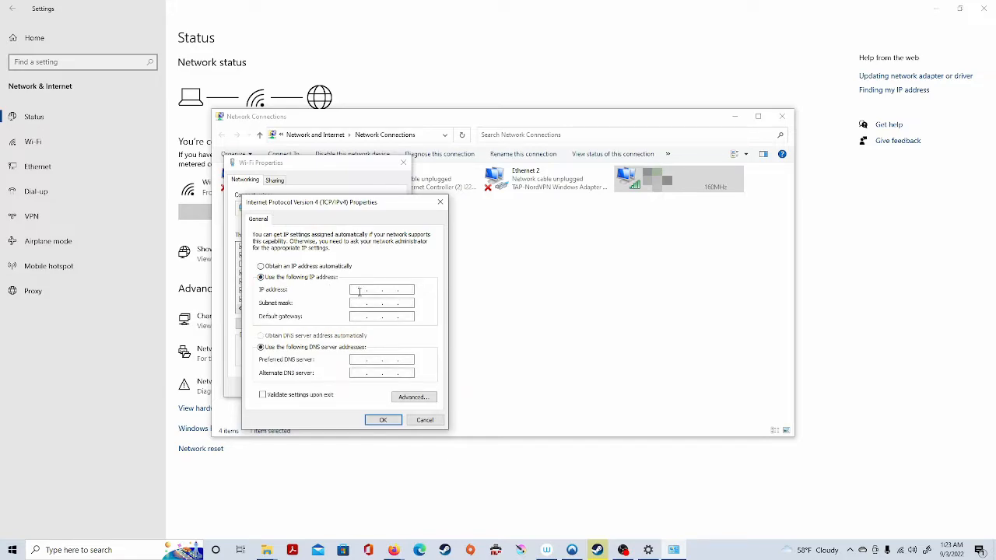
pyautogui.write('192 . . .')
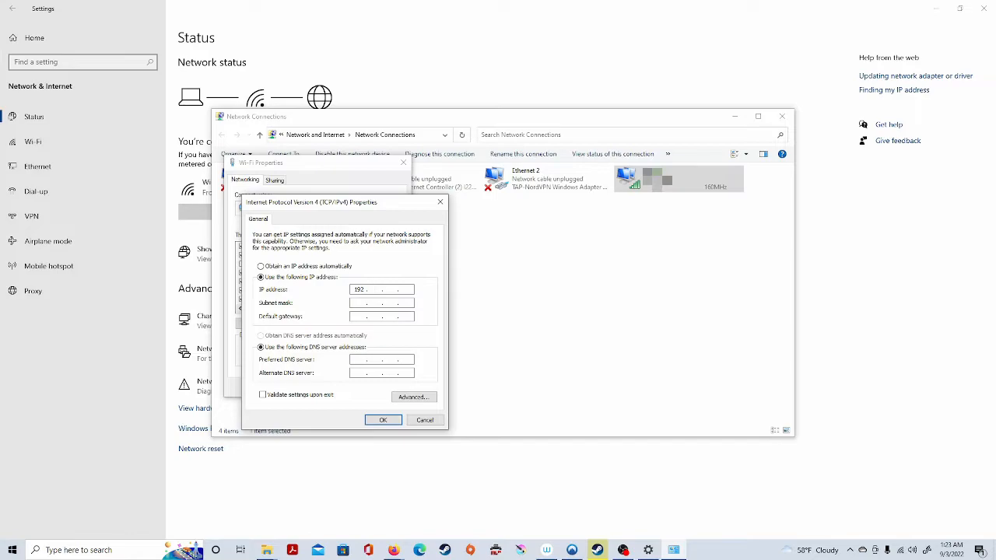
pyautogui.click(381, 290)
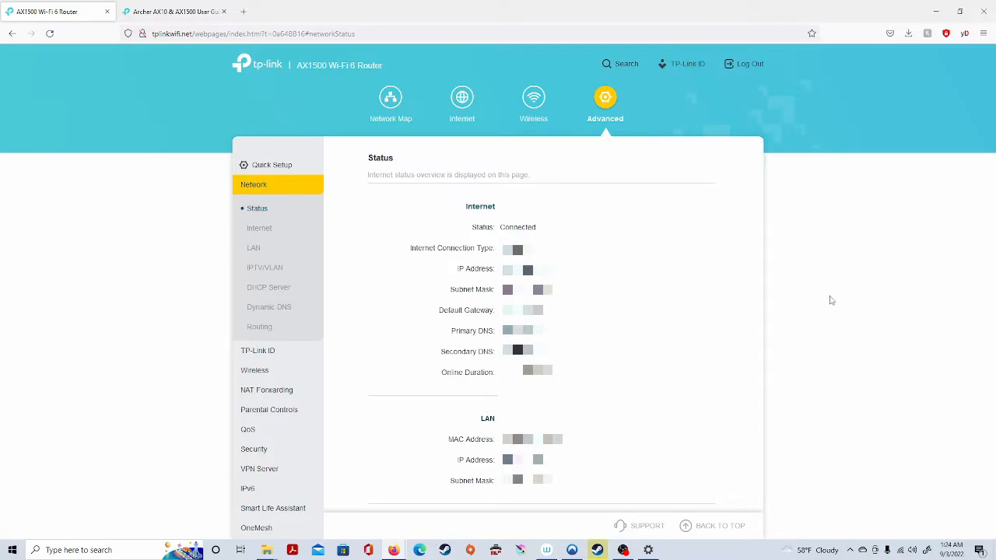
pyautogui.moveTo(268, 372)
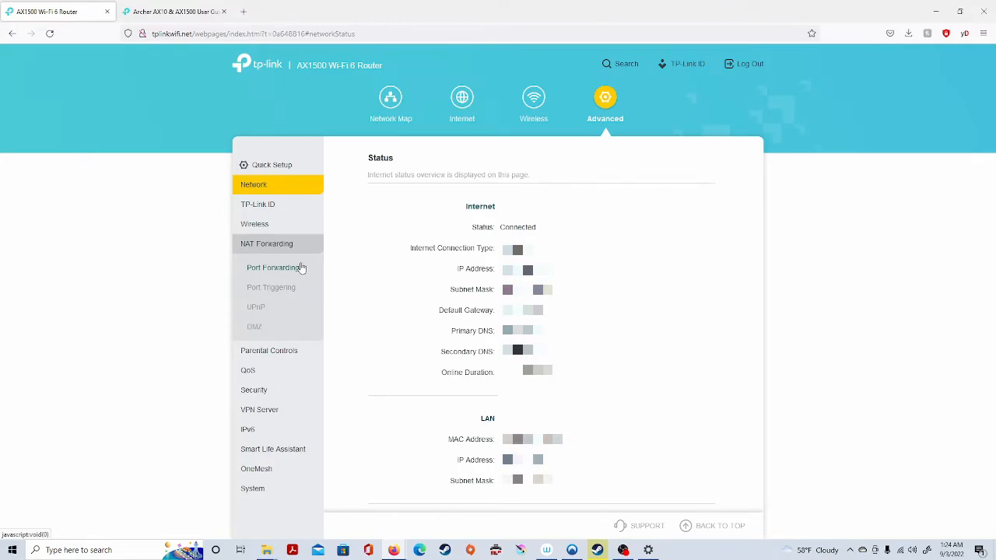
# Step: Start a new port forwarding entry filled from the DNS common service
pyautogui.click(271, 266)
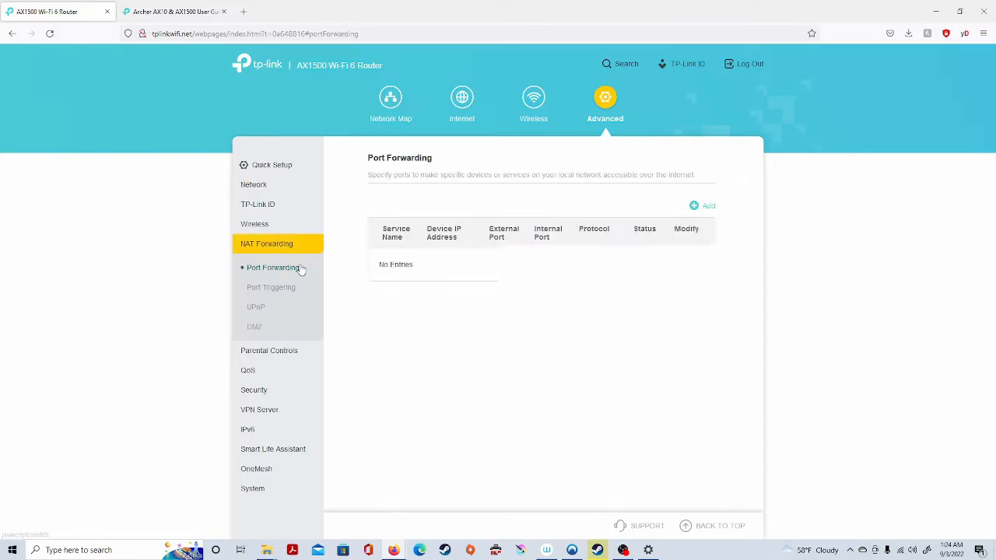
pyautogui.click(702, 206)
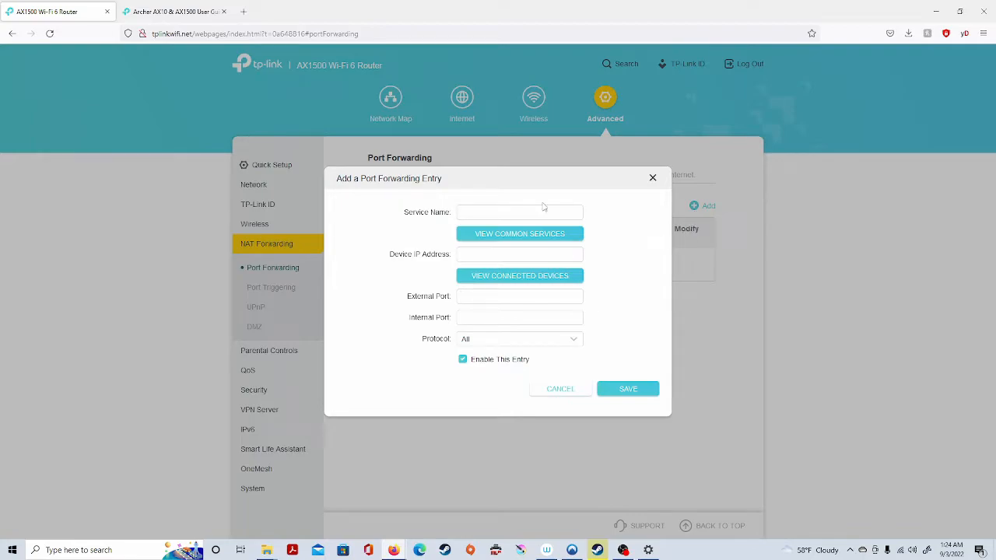
pyautogui.moveTo(519, 233)
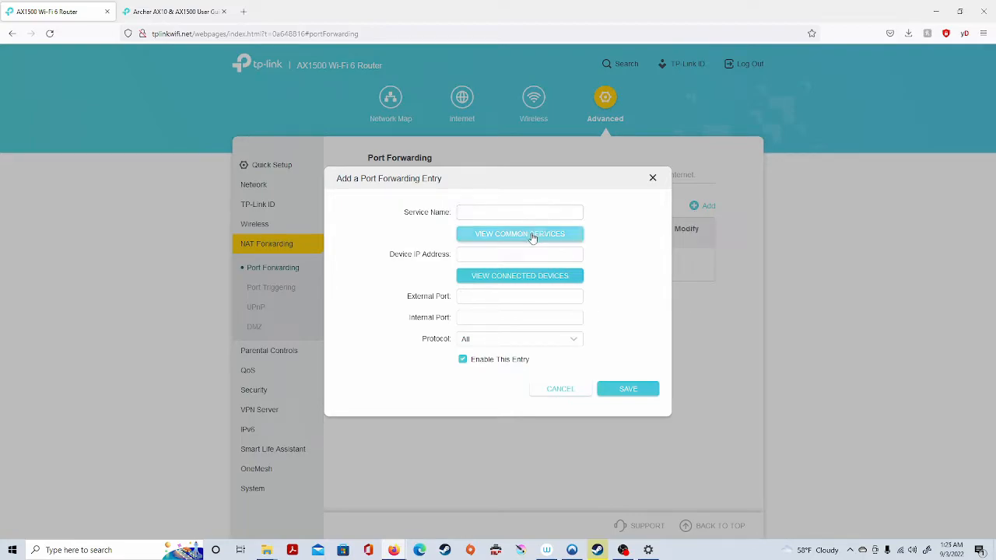
pyautogui.click(518, 233)
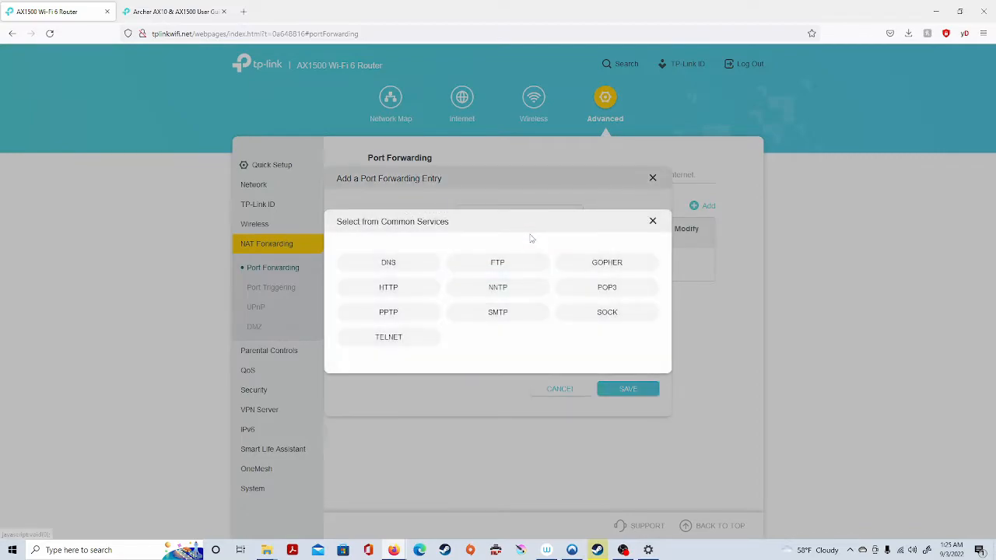
pyautogui.click(388, 262)
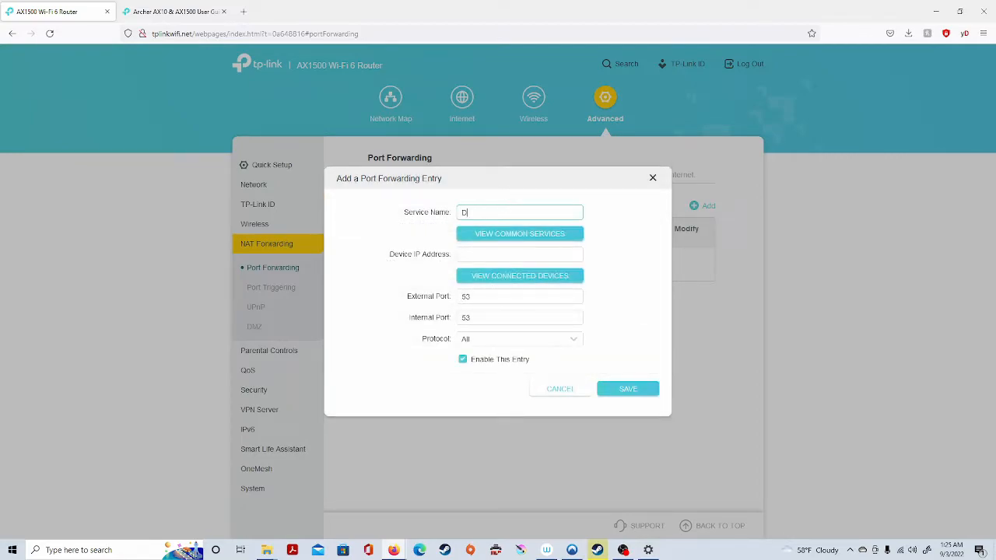
pyautogui.write('NS')
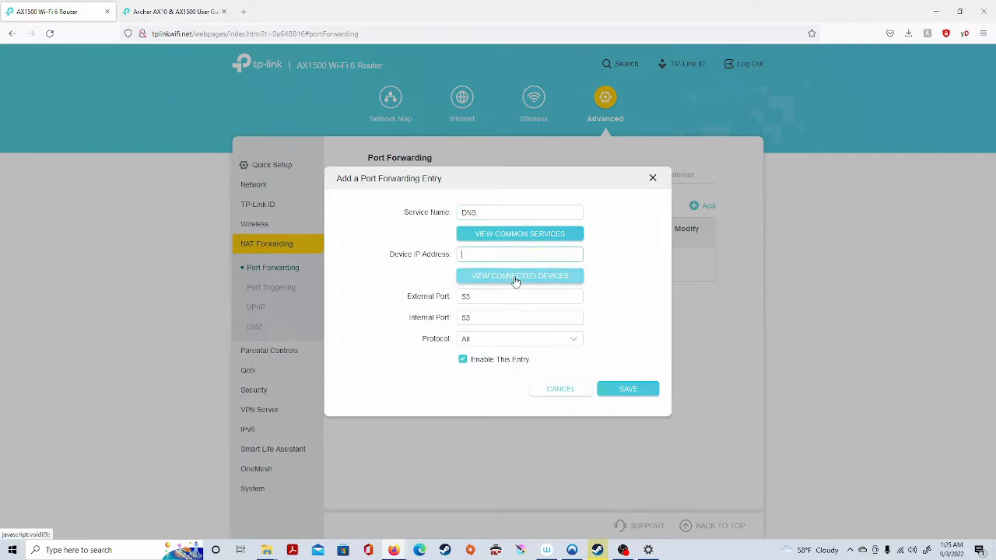
# Step: Target this computer, set the port to 2456, and save the rule
pyautogui.click(518, 275)
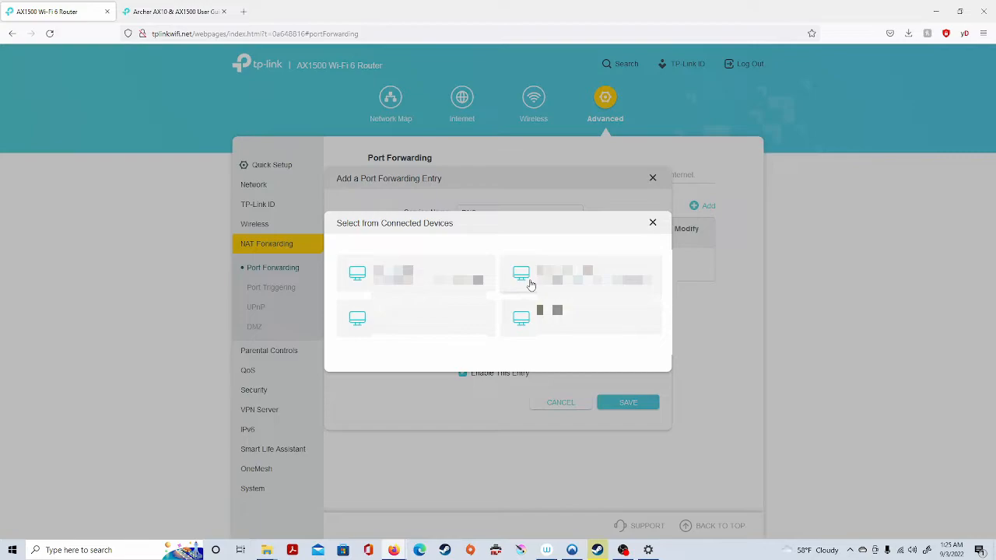
pyautogui.click(652, 223)
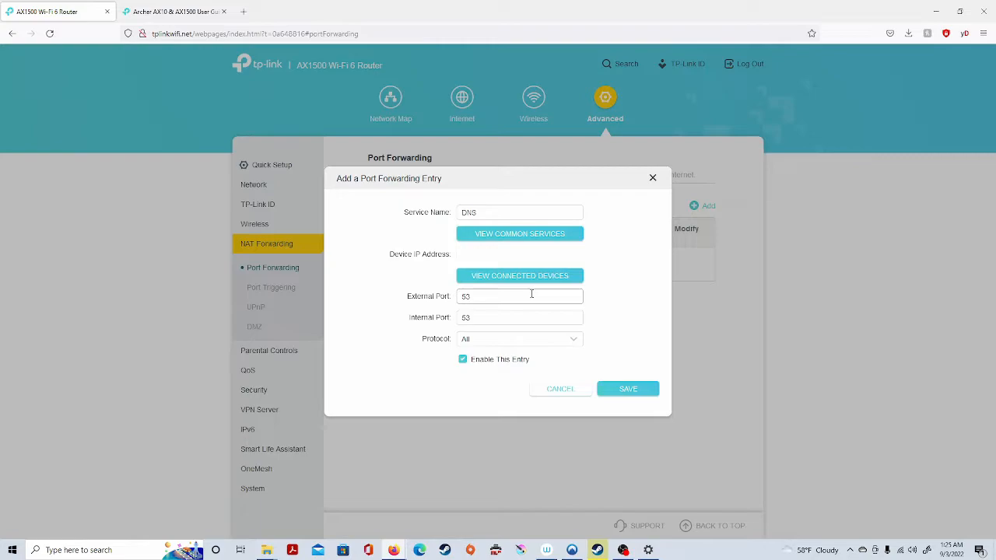
pyautogui.tripleClick(519, 296)
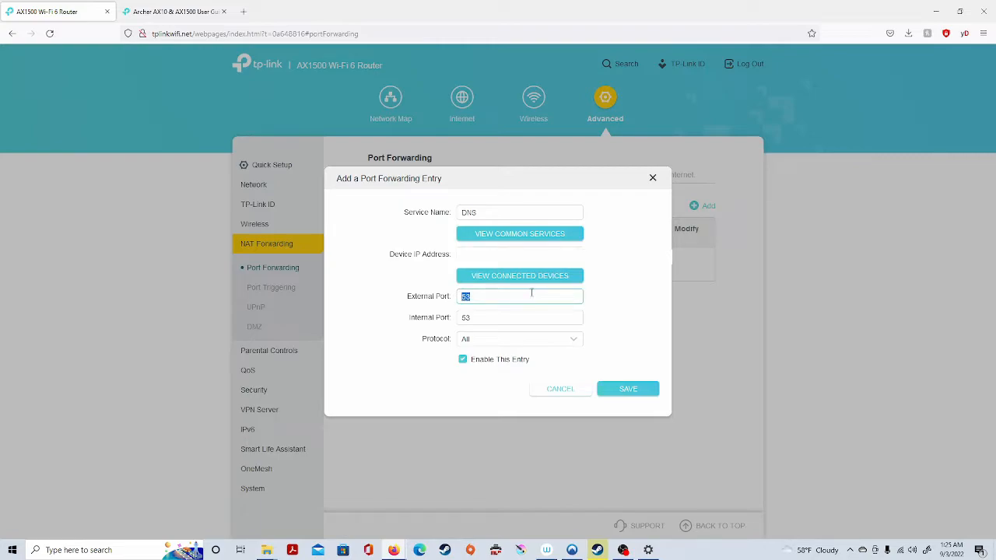
pyautogui.write('2456')
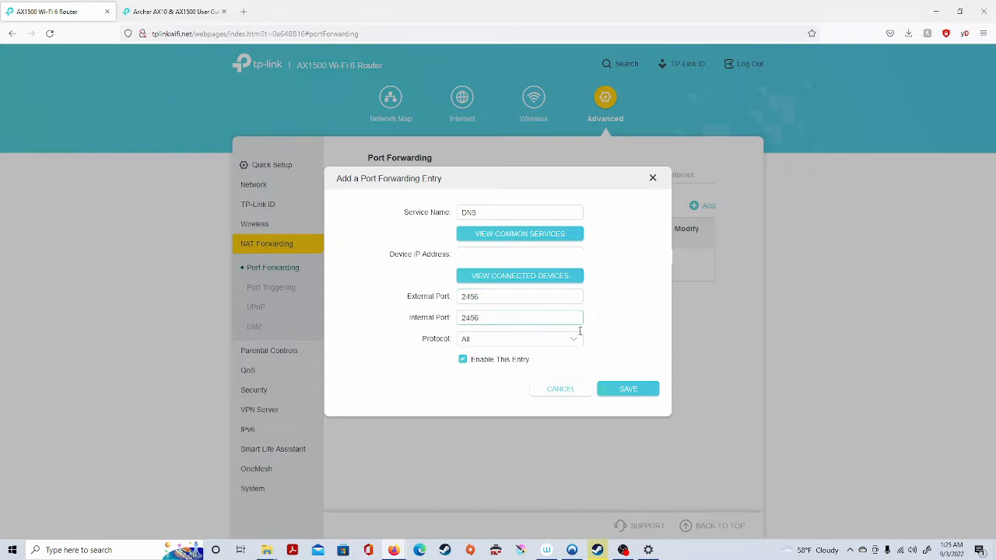
pyautogui.moveTo(657, 360)
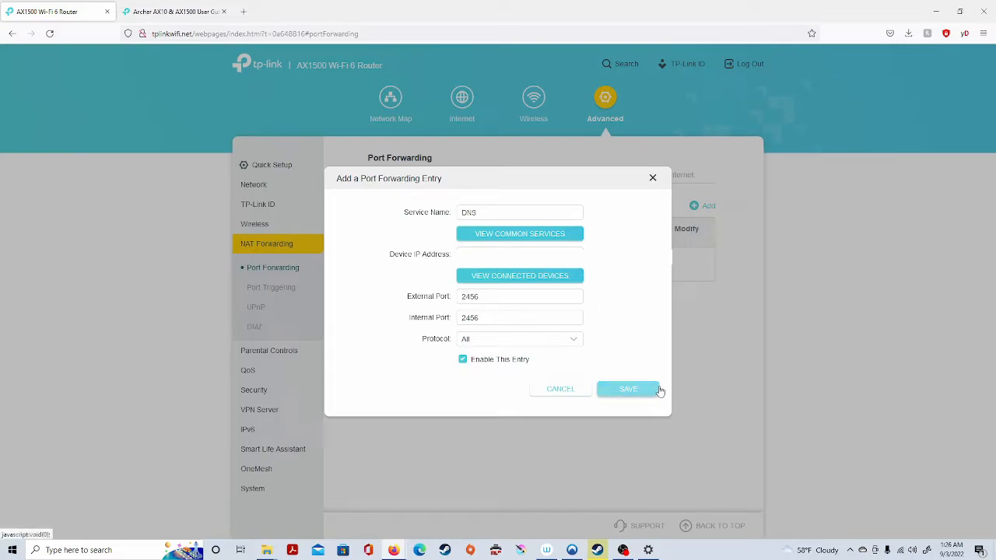
pyautogui.click(628, 389)
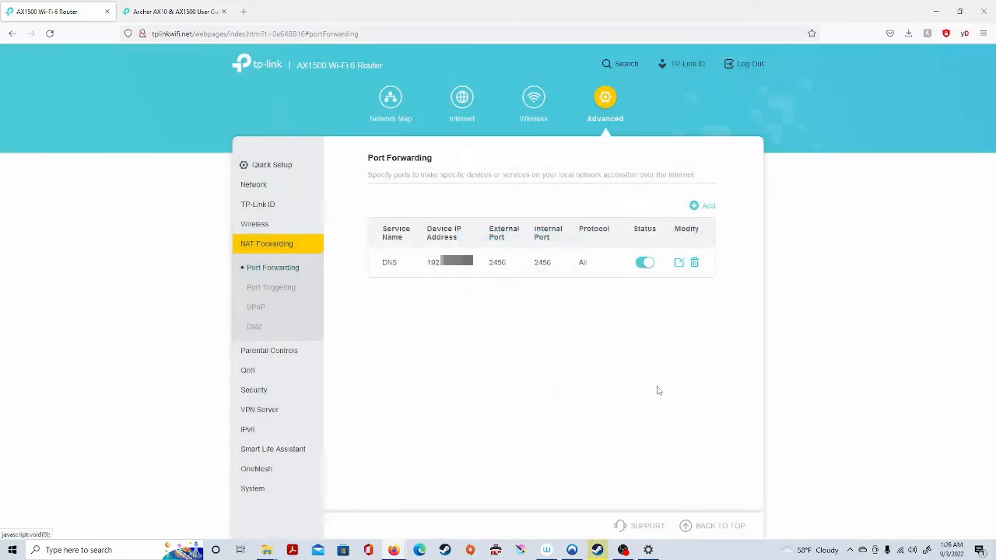
# Step: Open Valheim Dedicated Server's installed files folder via its Local Files properties
pyautogui.click(644, 262)
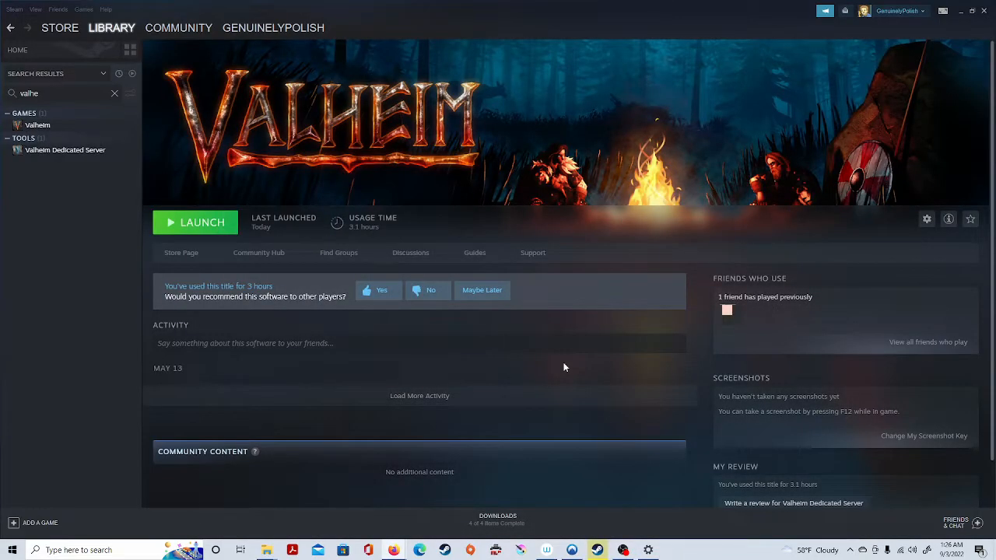
pyautogui.moveTo(66, 149)
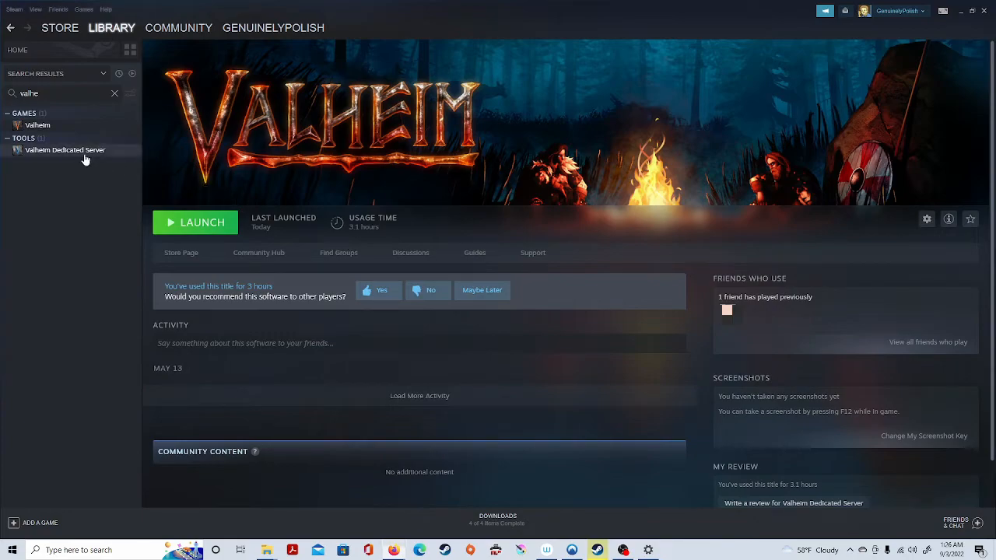
pyautogui.rightClick(66, 150)
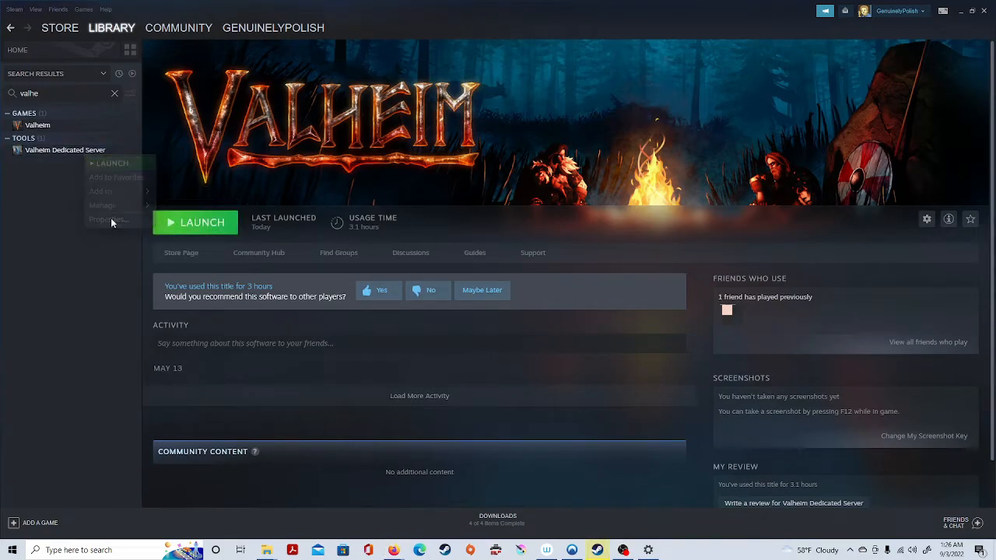
pyautogui.click(107, 219)
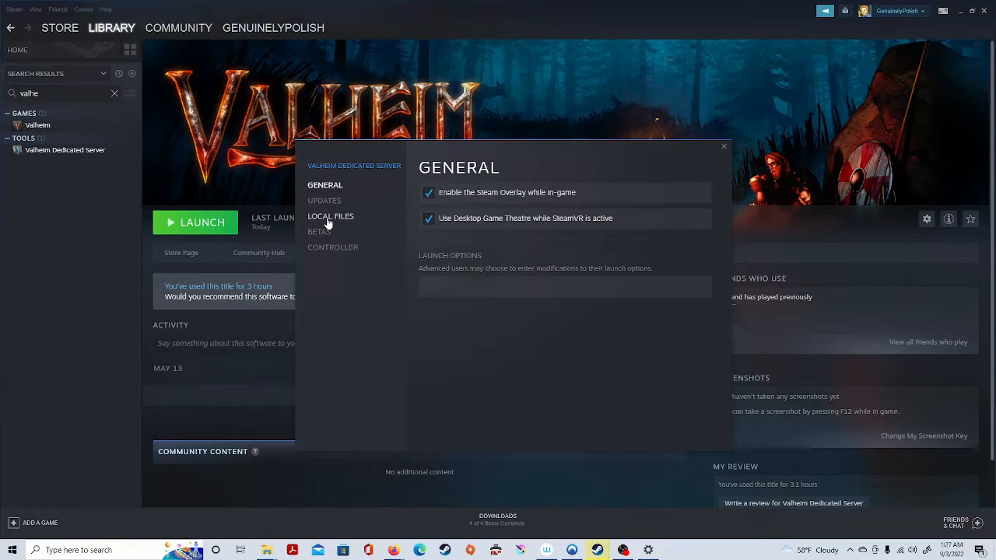
pyautogui.click(330, 216)
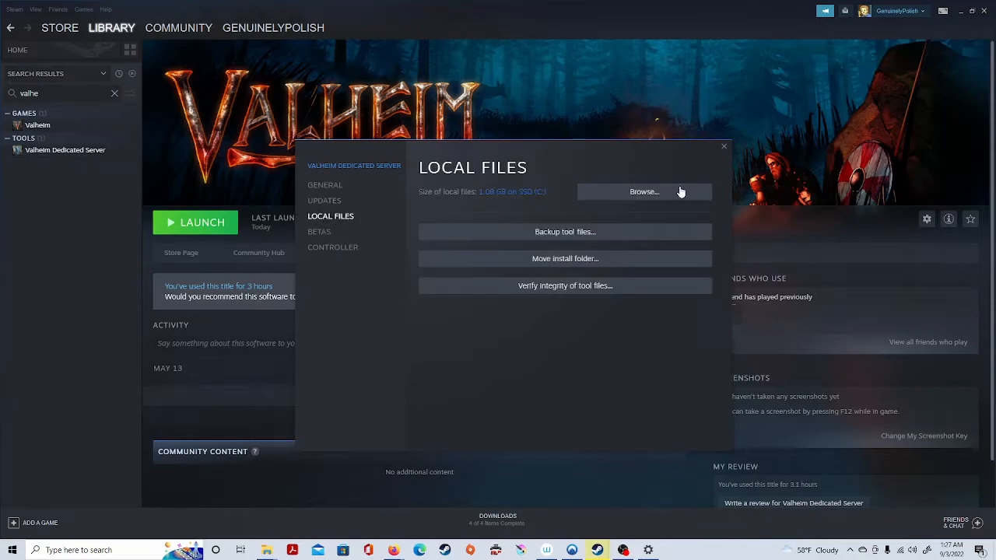
pyautogui.click(643, 191)
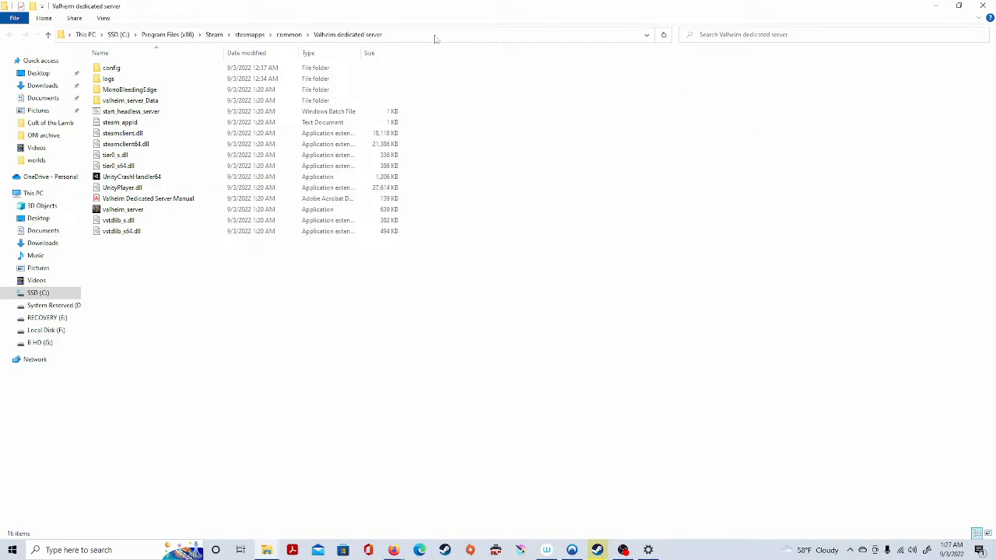
# Step: Open the start_headless_server script in a maximized Notepad window
pyautogui.rightClick(130, 112)
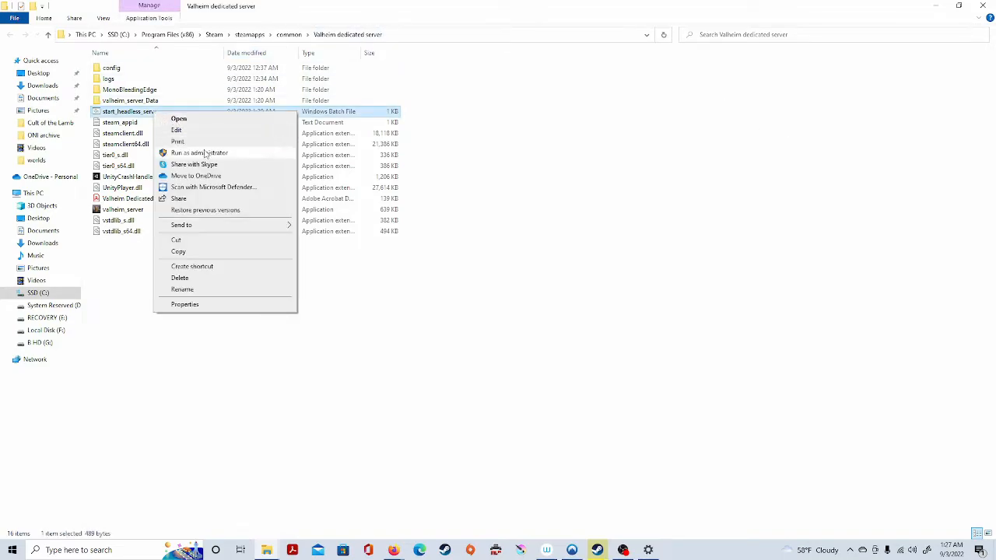
pyautogui.click(176, 130)
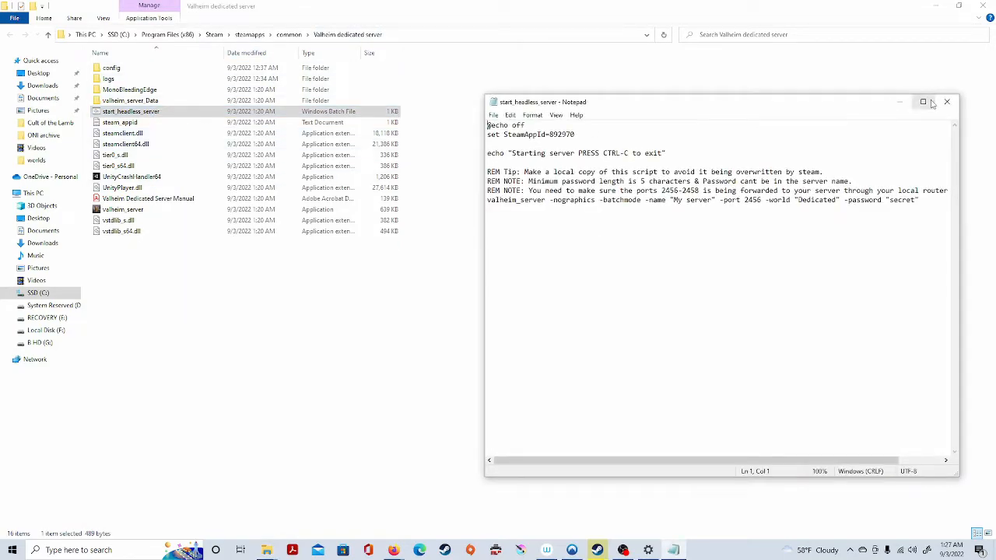
pyautogui.click(923, 102)
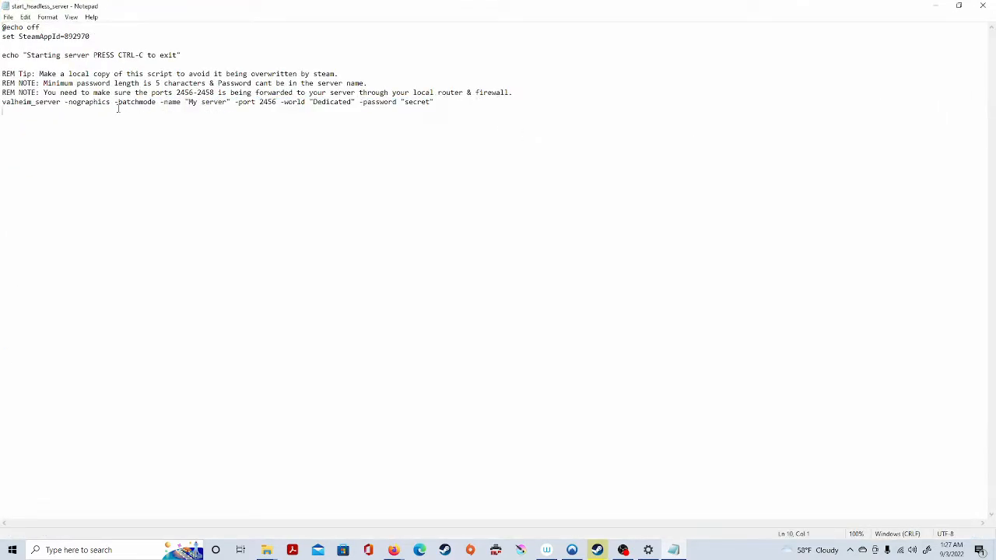
pyautogui.click(188, 102)
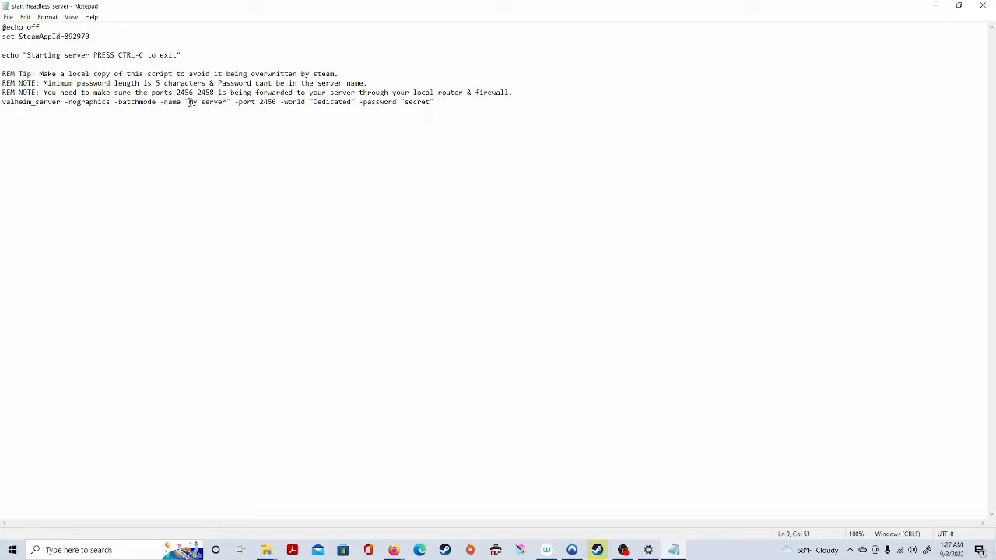
pyautogui.doubleClick(207, 101)
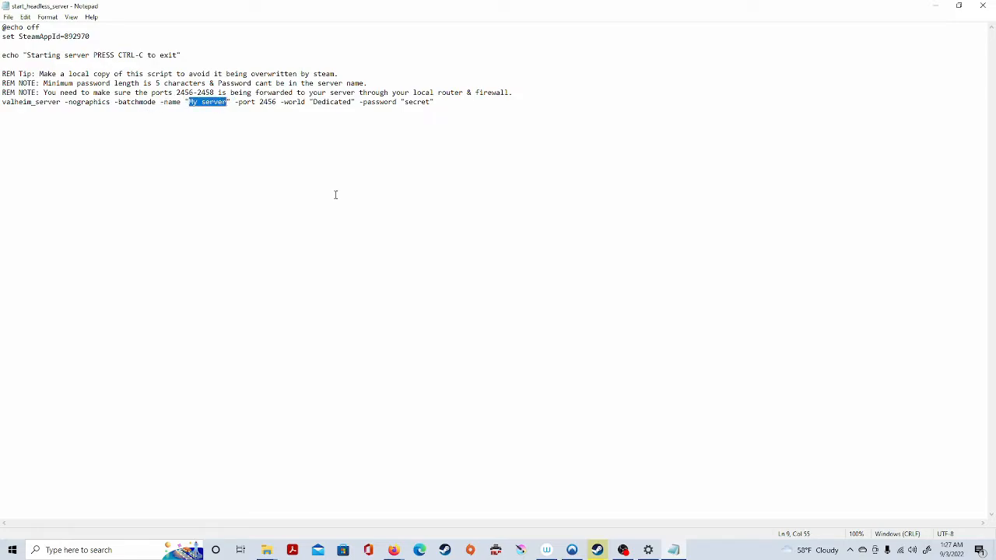
pyautogui.write('NewS')
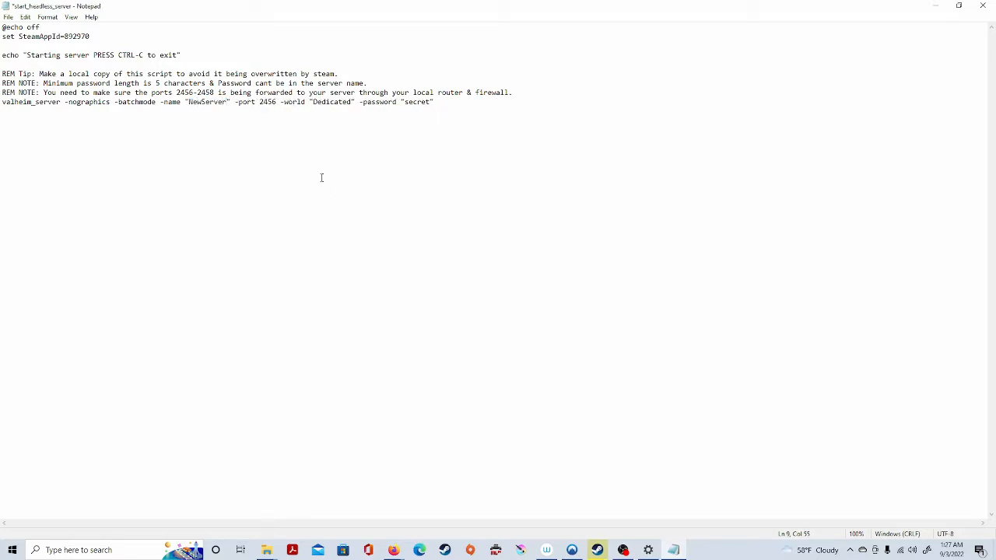
pyautogui.doubleClick(267, 101)
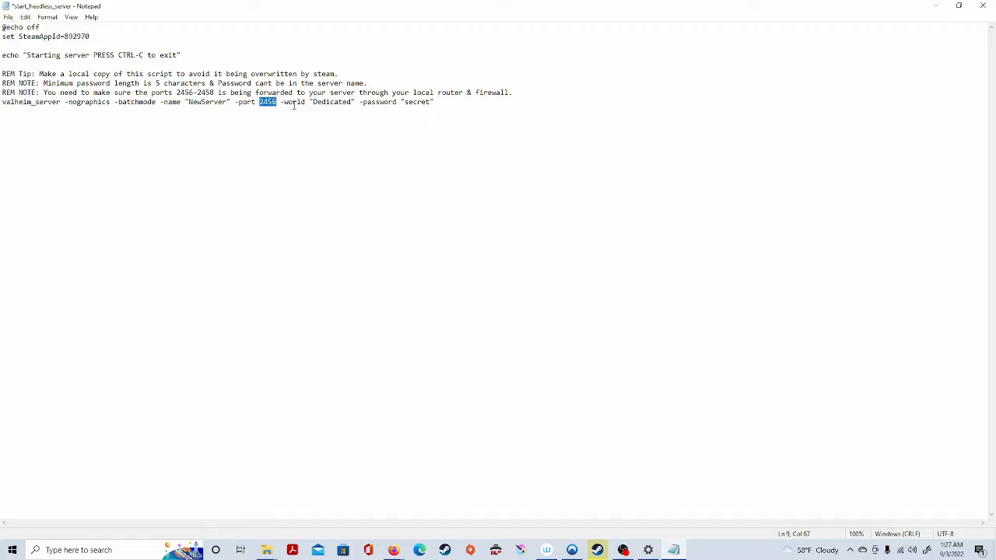
pyautogui.doubleClick(332, 102)
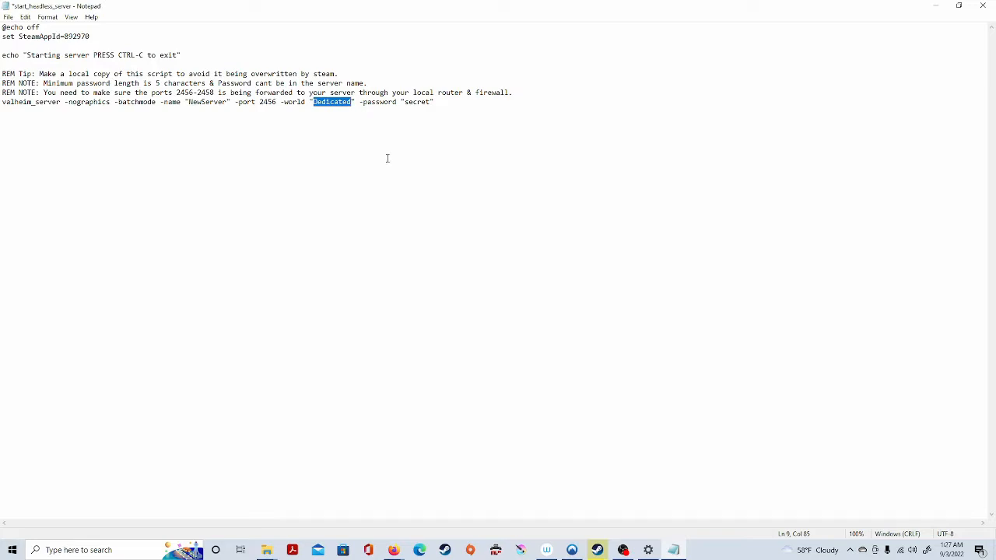
pyautogui.write('VideoTest')
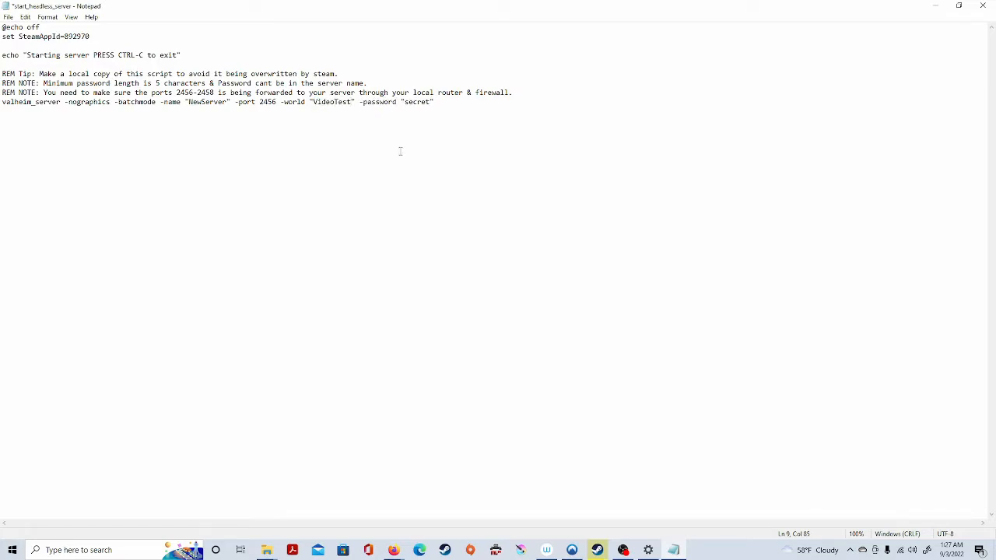
pyautogui.doubleClick(415, 102)
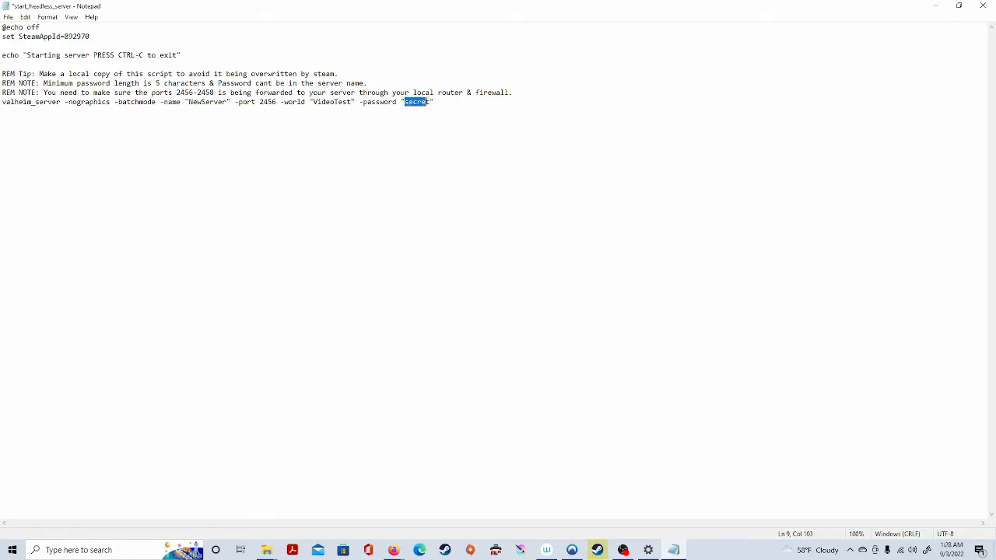
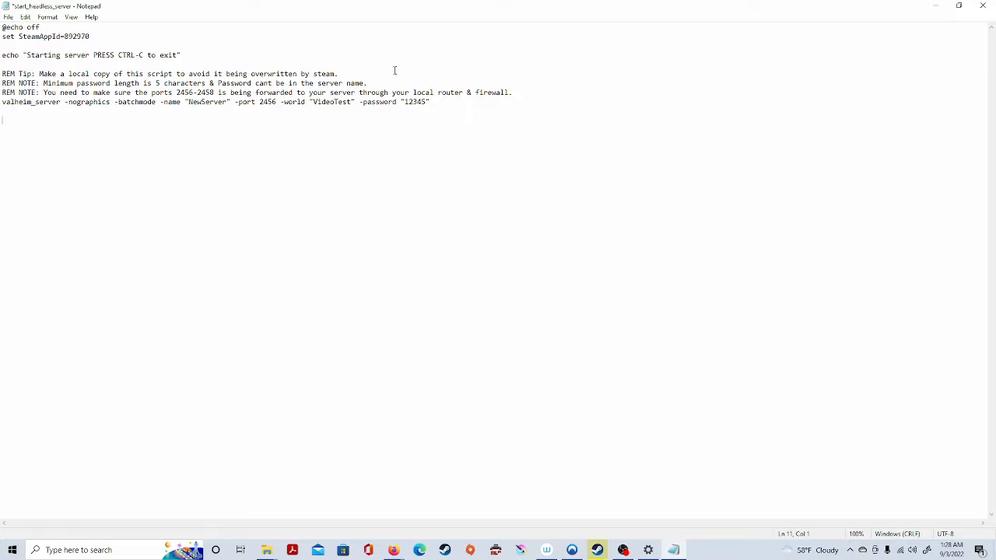
pyautogui.click(7, 16)
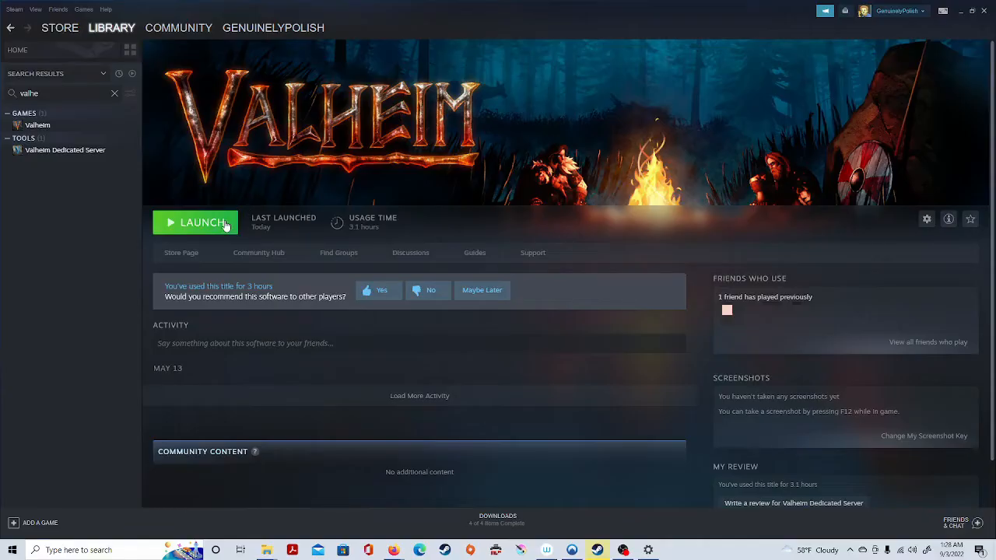
# Step: Launch Valheim Dedicated Server and watch its console until VideoTest loads and the server connects
pyautogui.click(196, 222)
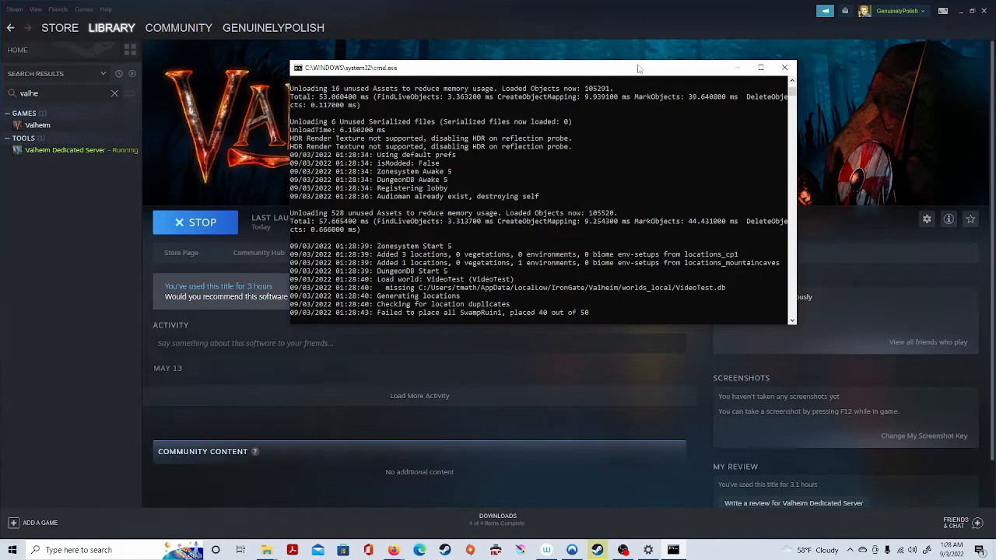
pyautogui.scroll(-3)
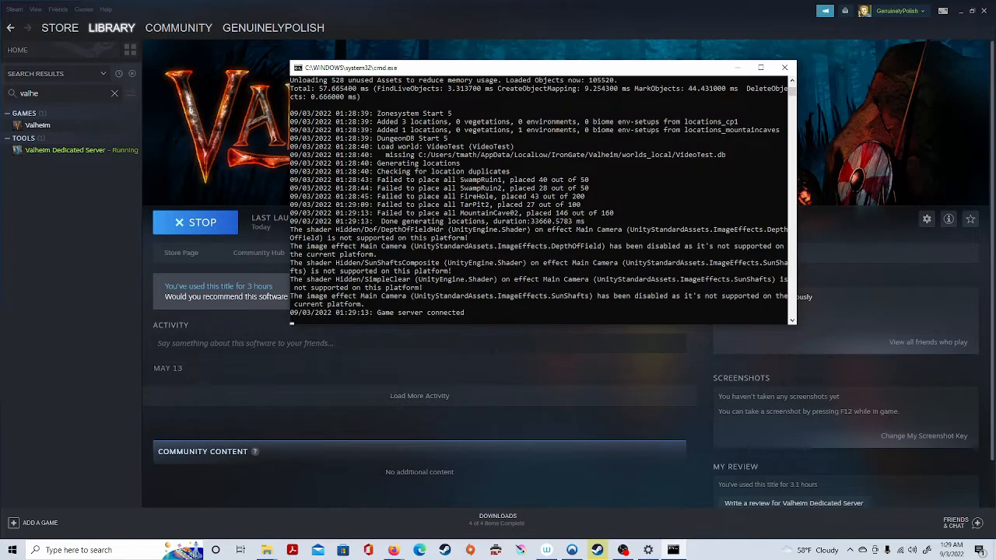
# Step: Launch standard Valheim, start with the shown character, and highlight the Dedicated world
pyautogui.click(784, 67)
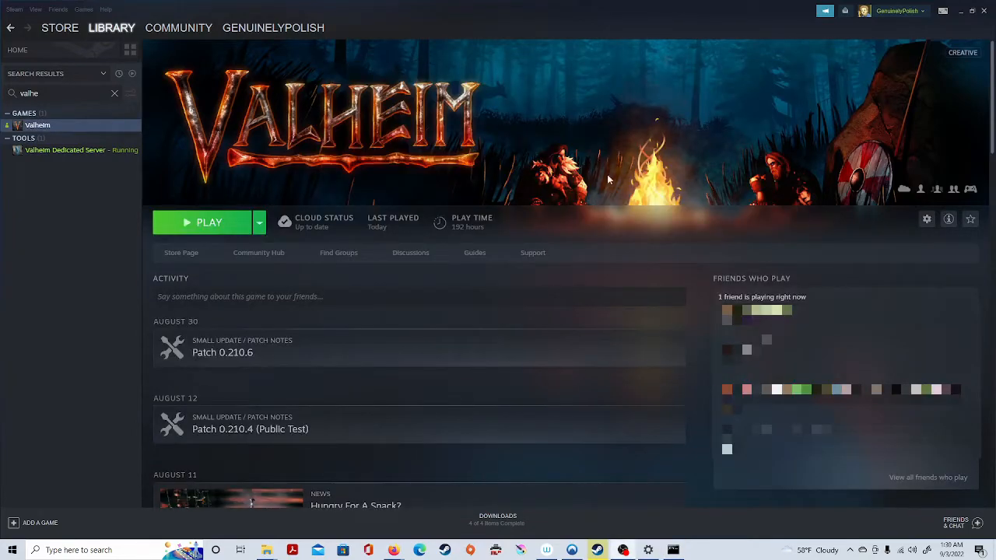
pyautogui.click(209, 221)
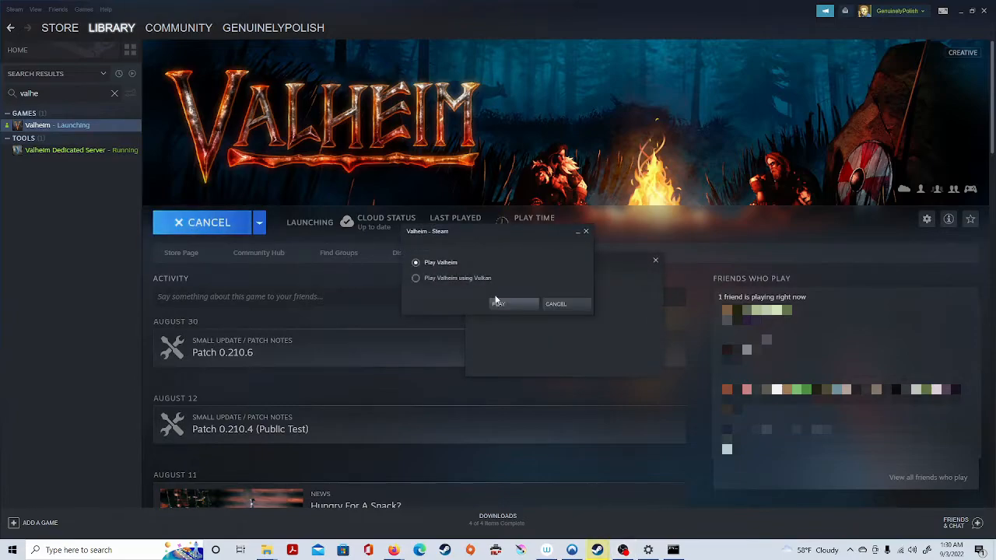
pyautogui.click(498, 303)
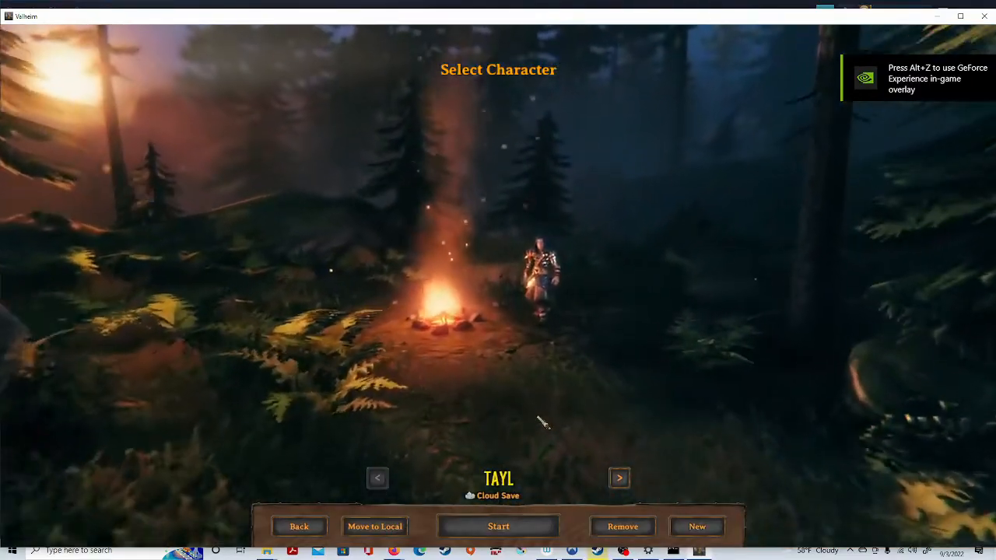
pyautogui.click(498, 525)
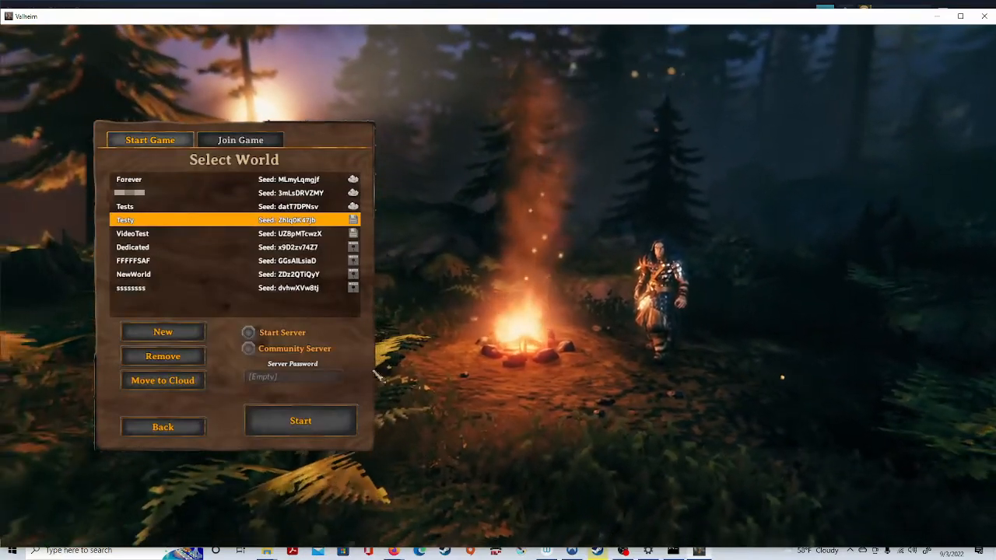
pyautogui.click(133, 247)
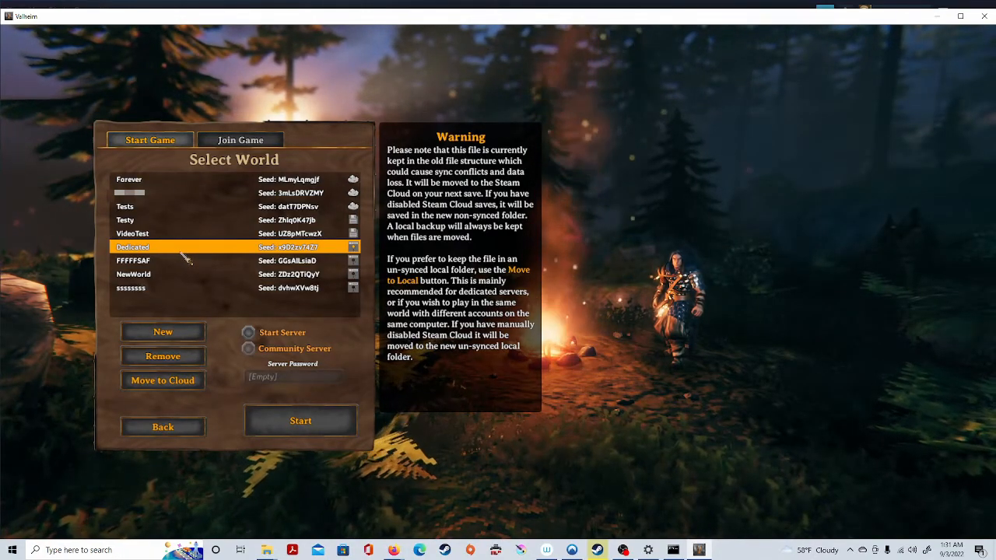
# Step: On the Join Game tab, open Join IP and enter the server's 192. local address
pyautogui.click(240, 140)
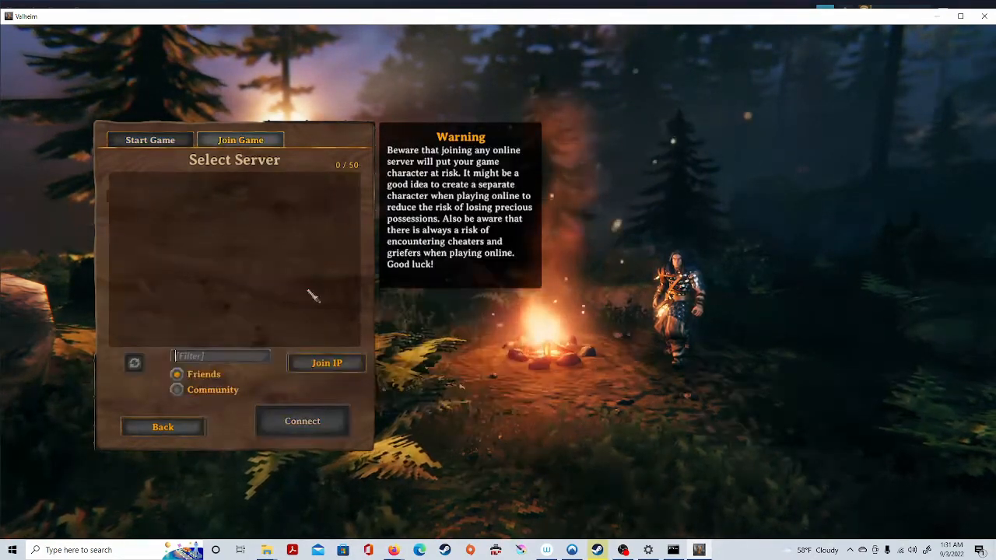
pyautogui.click(134, 363)
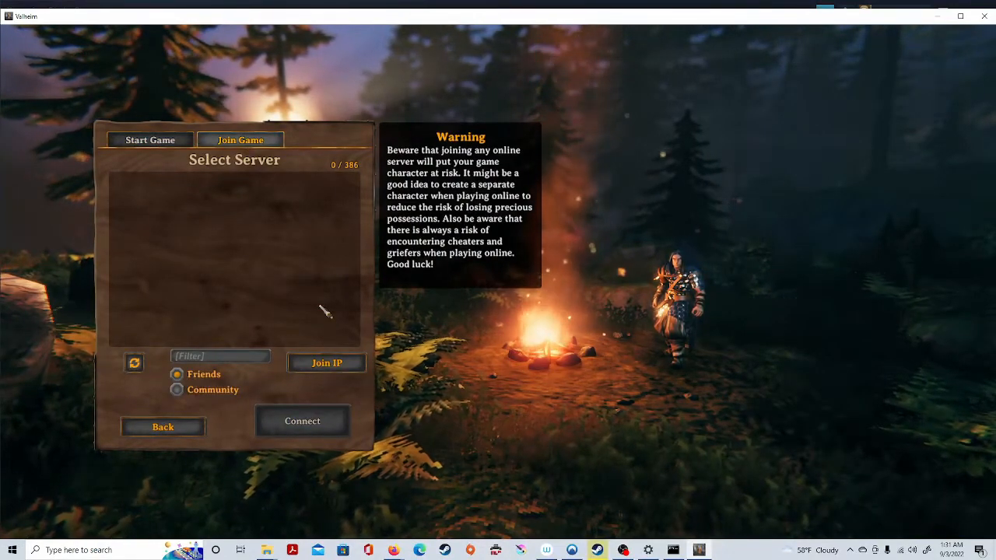
pyautogui.click(326, 363)
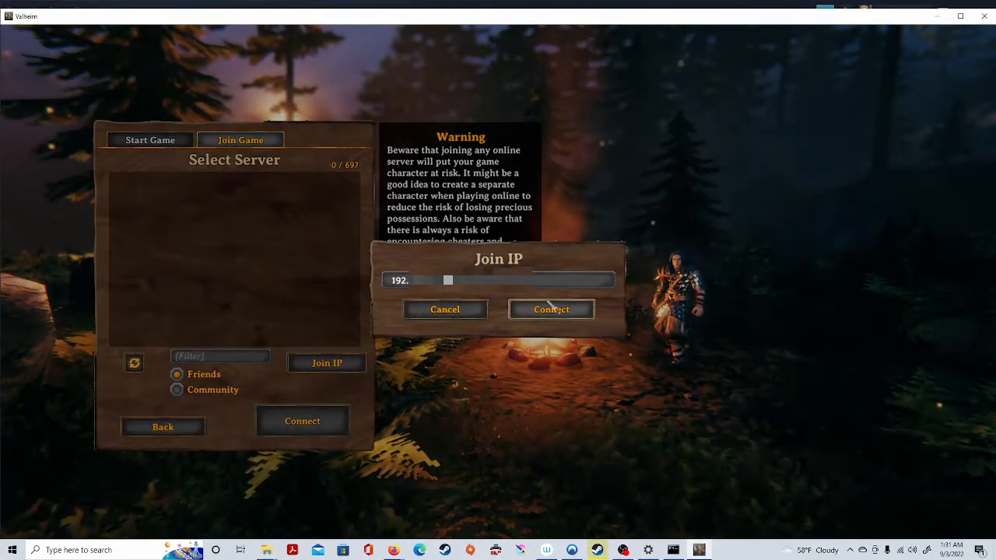
# Step: Connect to the server address and submit the password to enter the Meadows
pyautogui.click(551, 308)
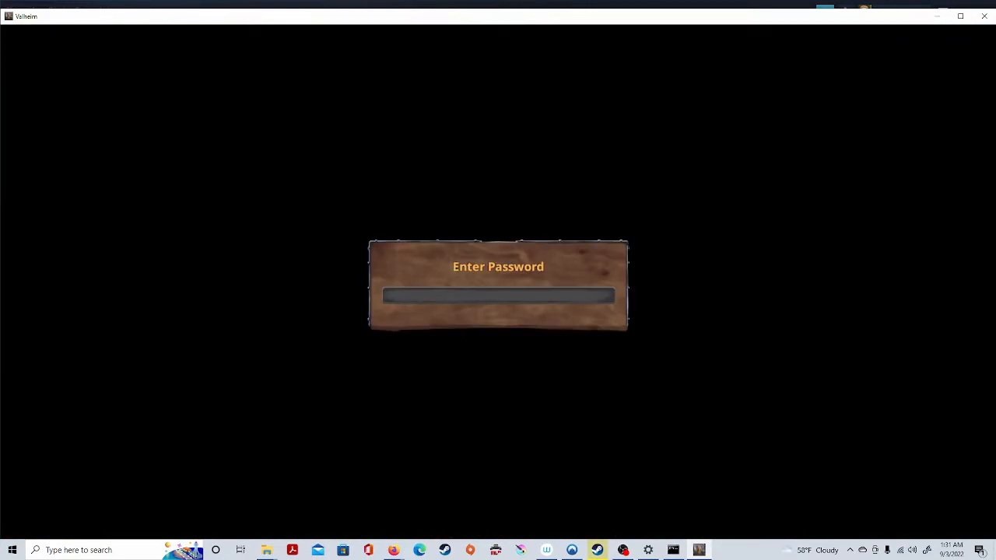
pyautogui.click(498, 295)
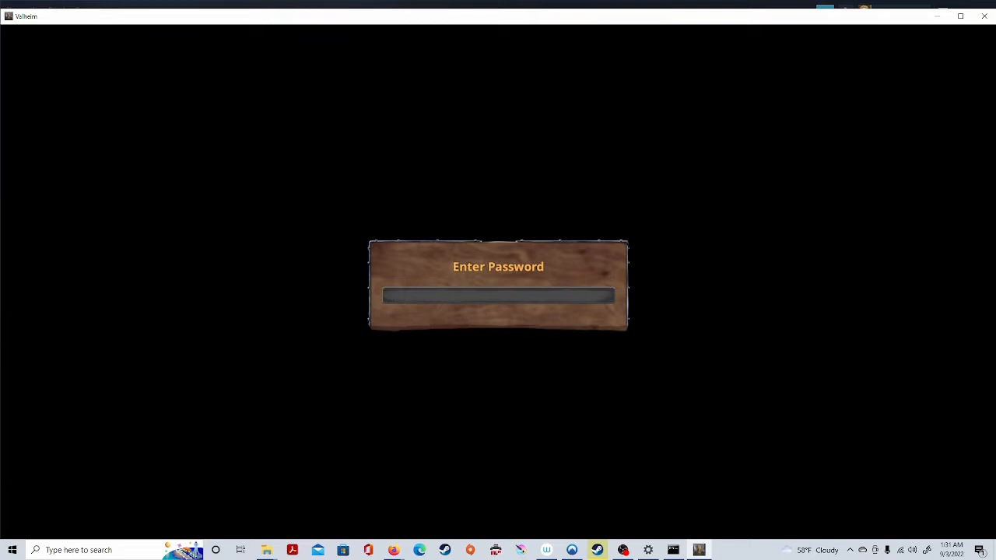
pyautogui.click(498, 295)
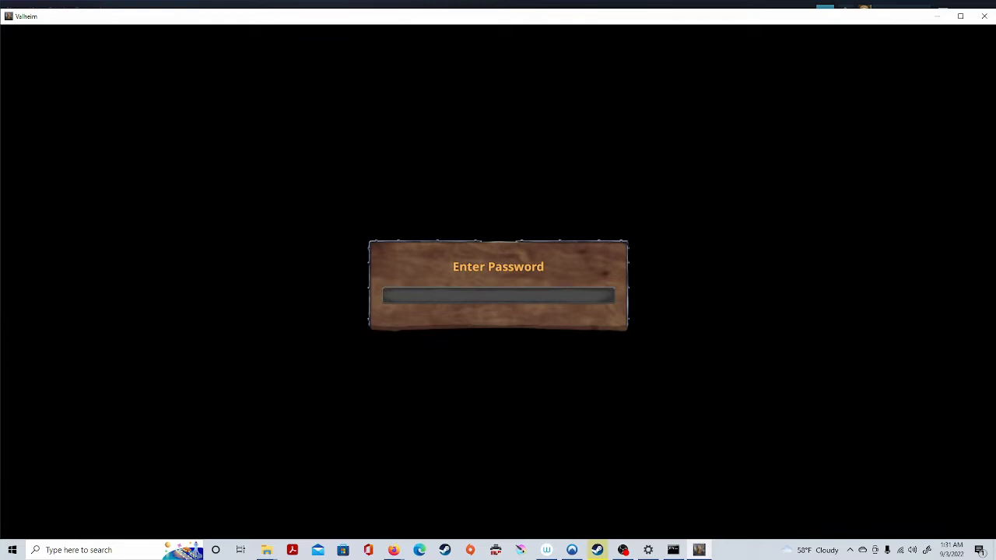
pyautogui.click(497, 295)
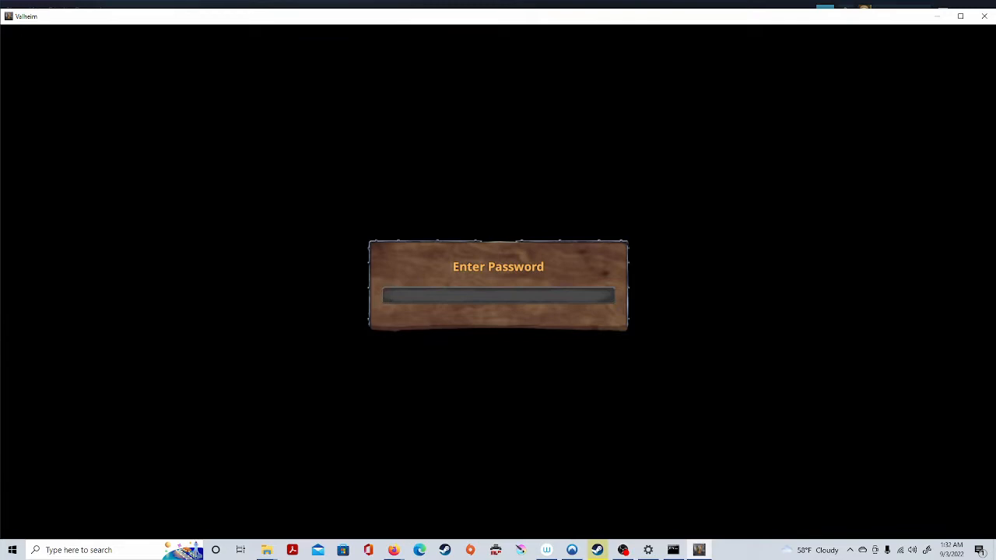
pyautogui.write('password')
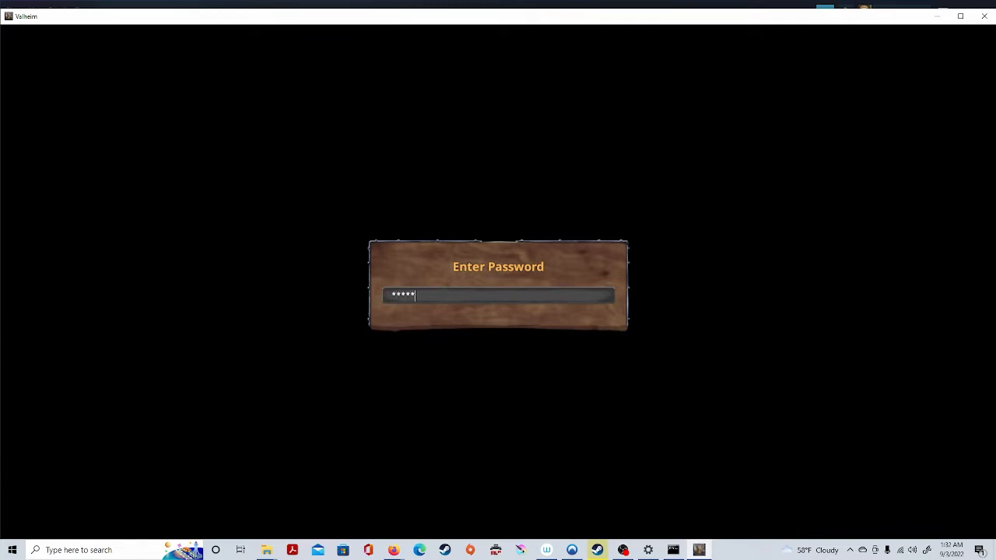
pyautogui.press('ctrl+a')
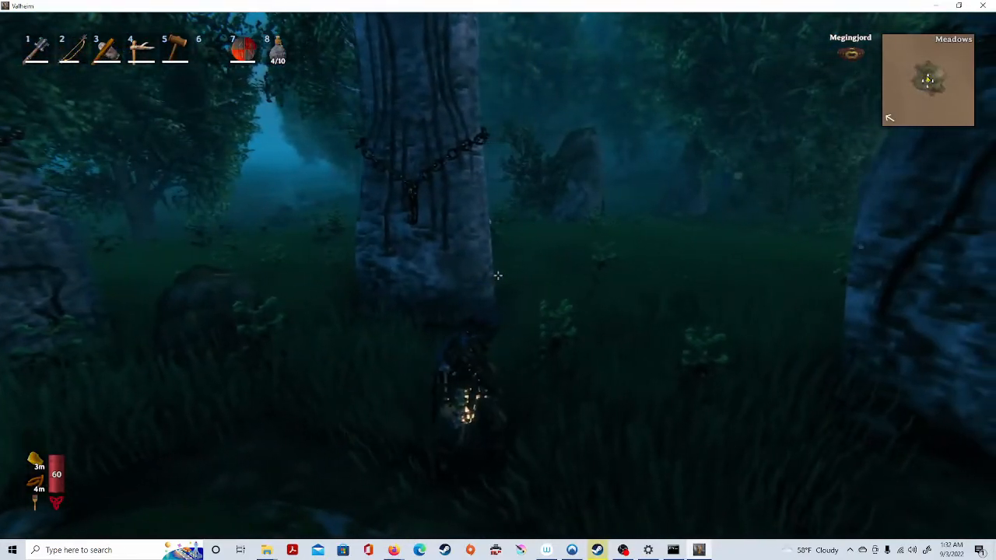
# Step: Exit Valheim and view the SSD (C:) drive root in File Explorer
pyautogui.click(239, 550)
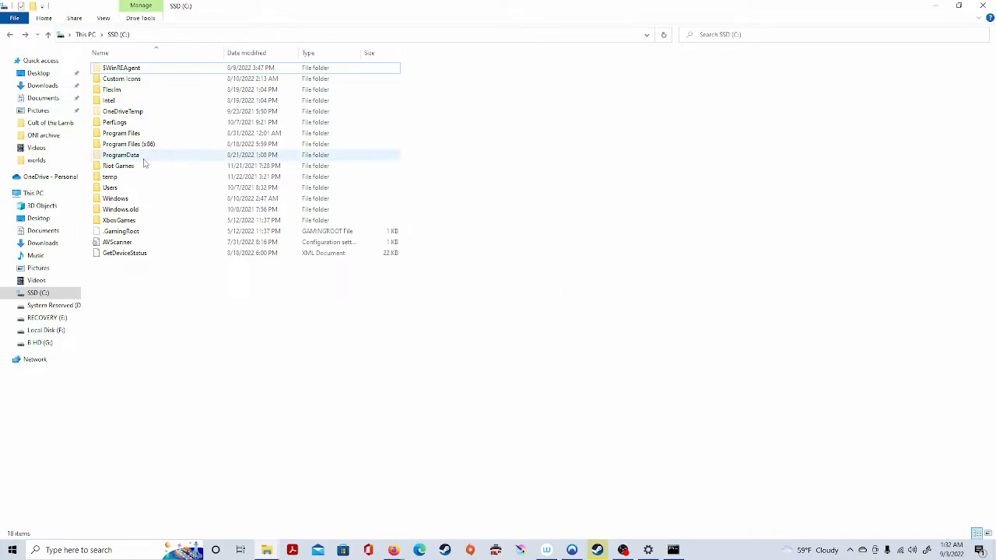
pyautogui.doubleClick(109, 187)
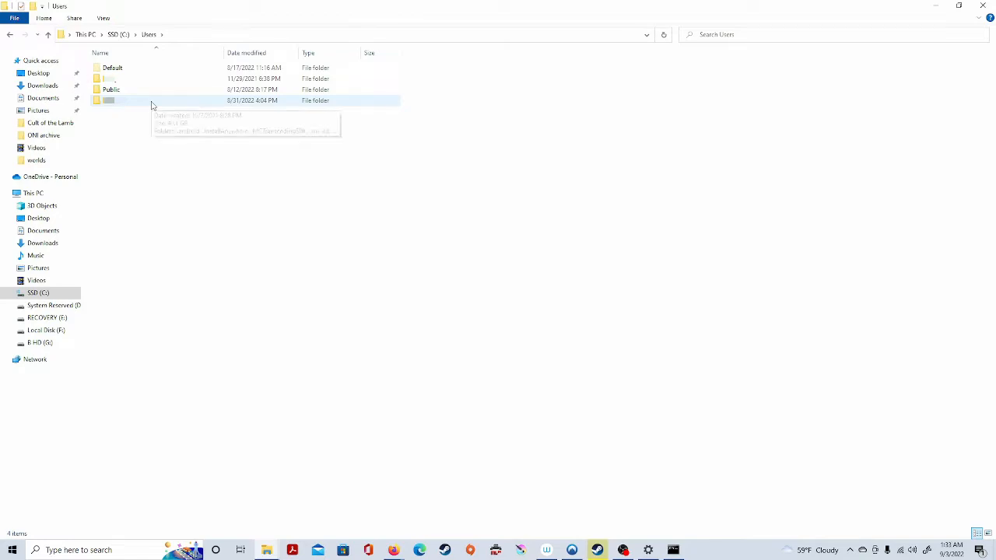
pyautogui.doubleClick(107, 100)
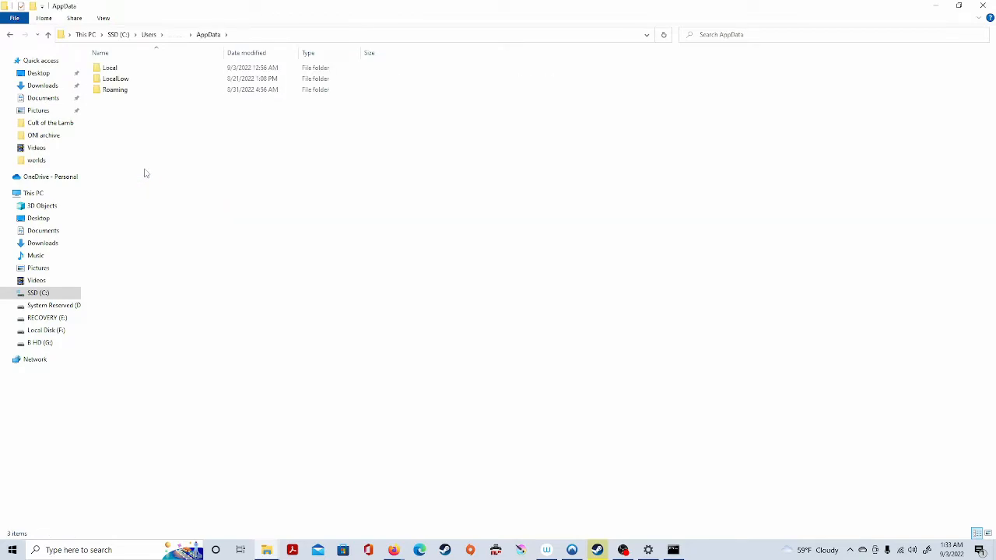
pyautogui.doubleClick(116, 79)
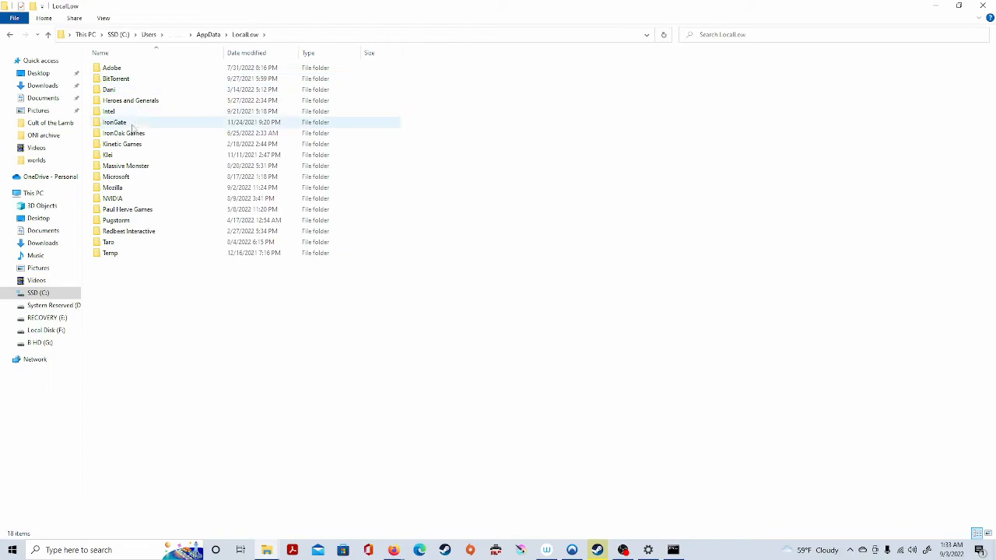
pyautogui.doubleClick(114, 122)
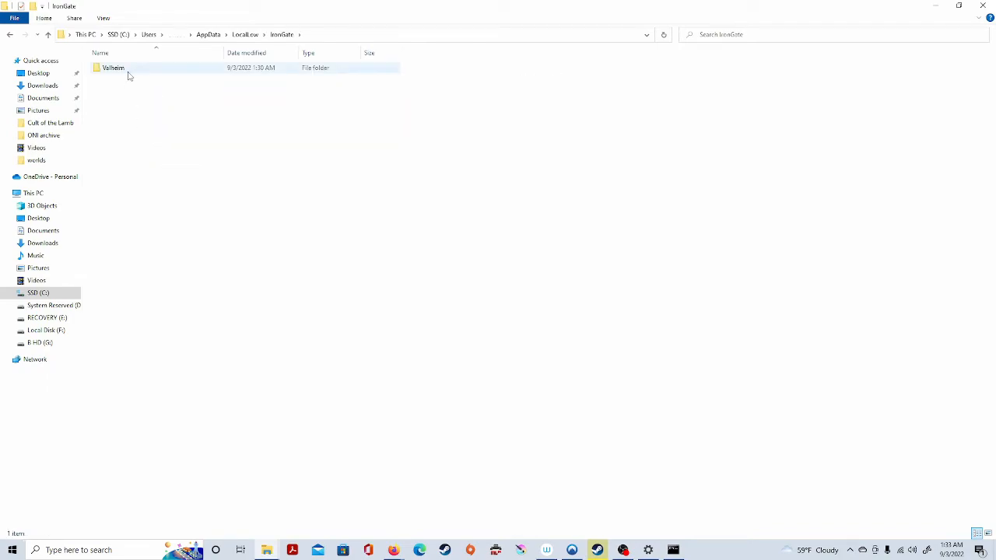
pyautogui.doubleClick(113, 67)
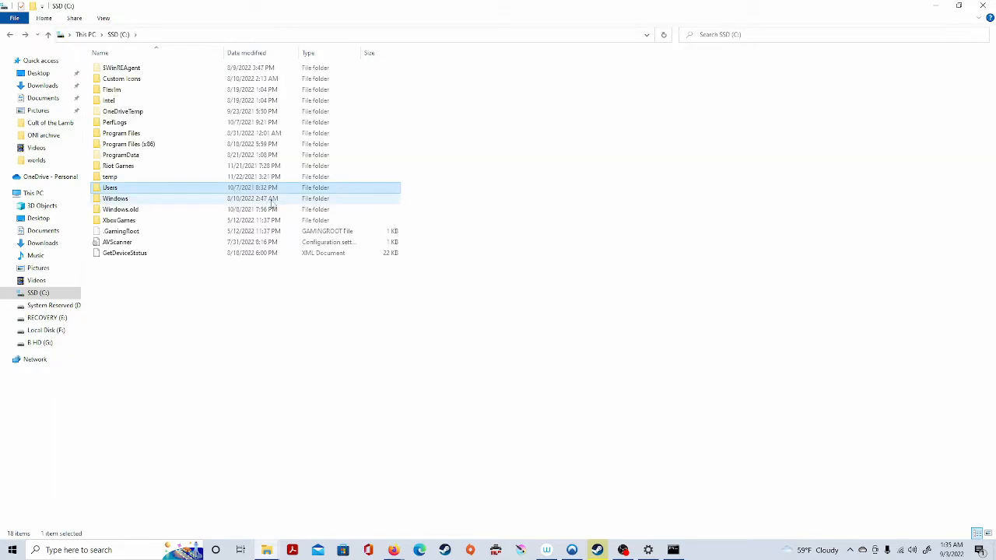
# Step: Browse Users > user > AppData > LocalLow > IronGate > Valheim and open adminlist.txt in Notepad
pyautogui.click(114, 122)
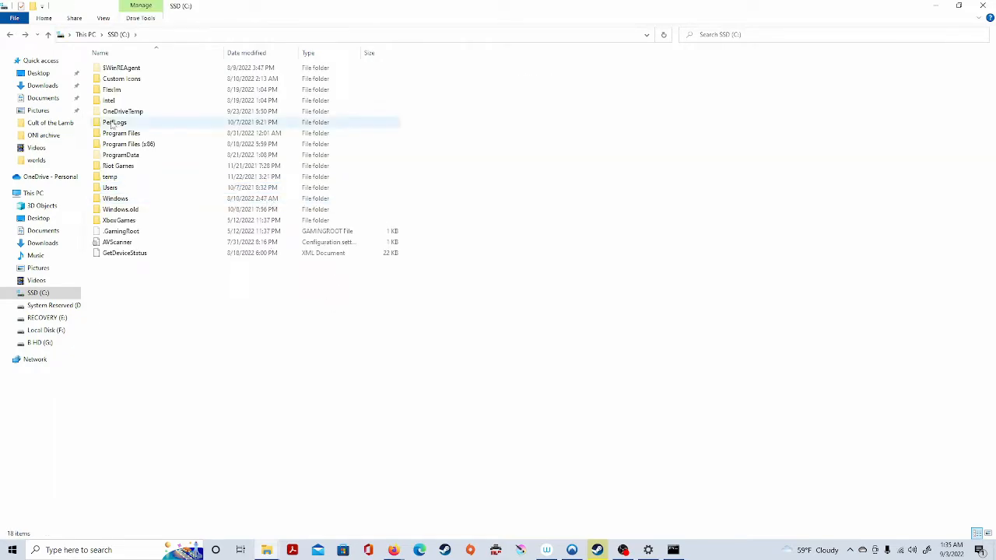
pyautogui.doubleClick(110, 187)
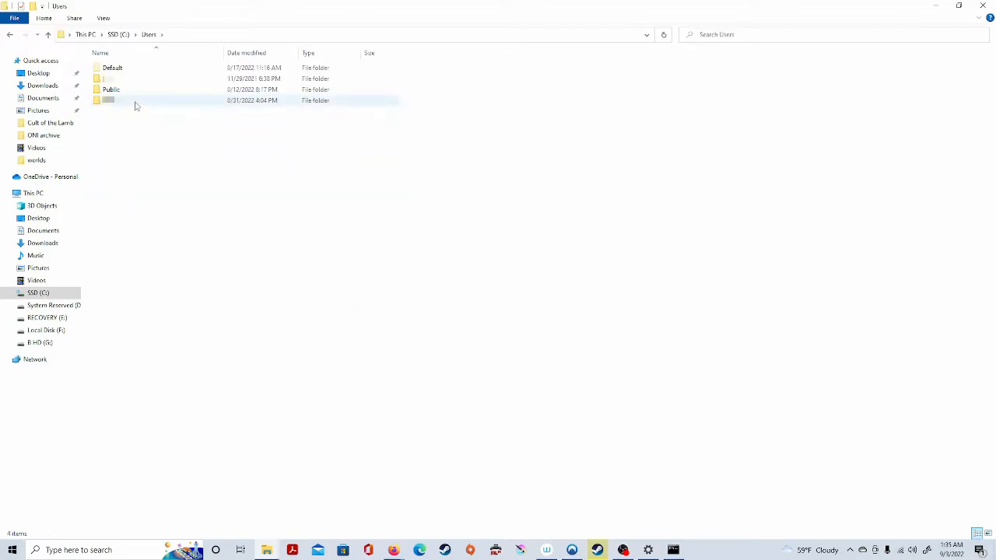
pyautogui.doubleClick(108, 99)
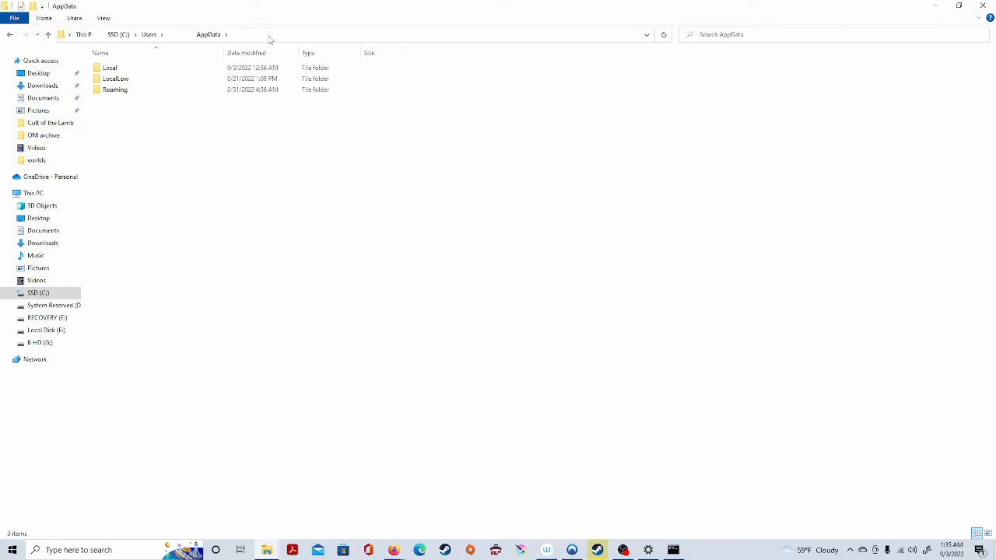
pyautogui.click(115, 88)
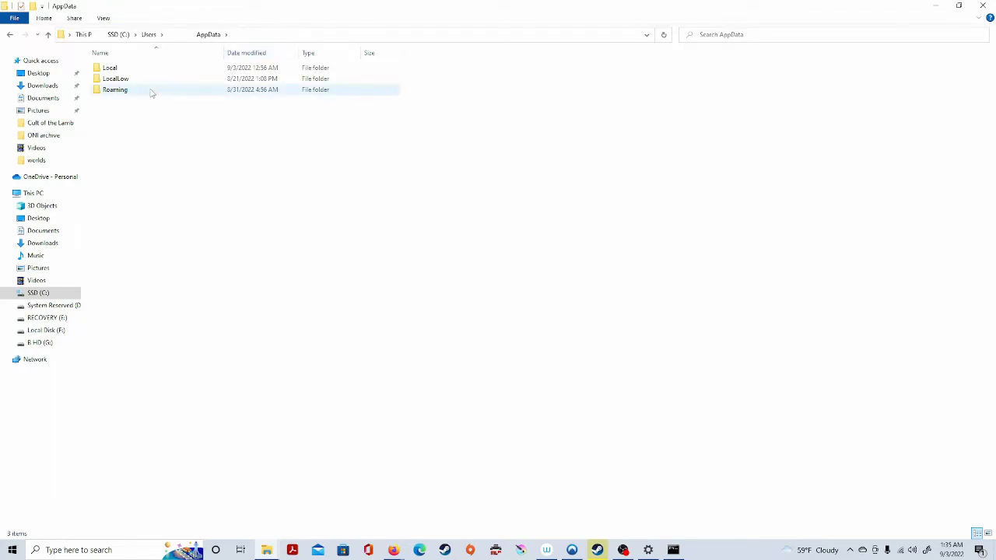
pyautogui.doubleClick(115, 78)
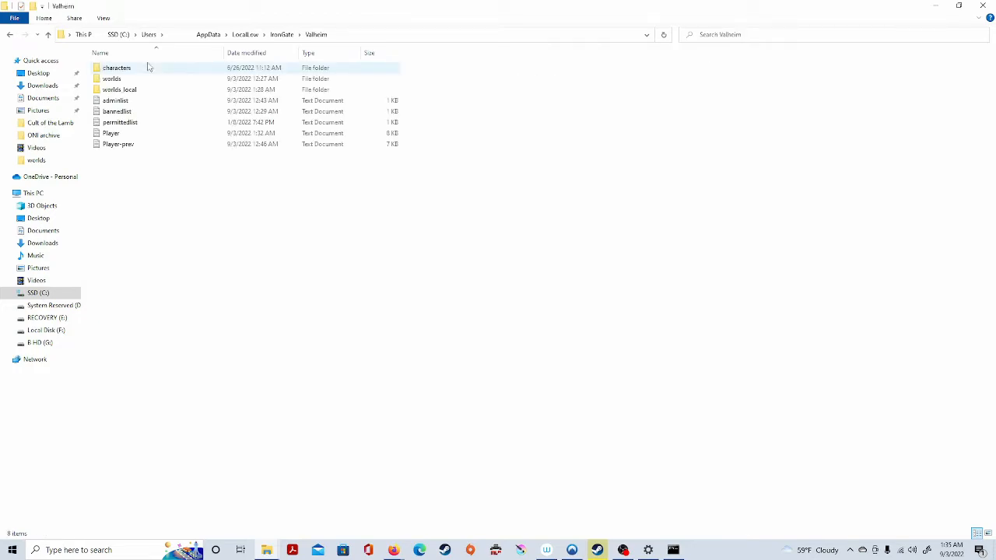
pyautogui.click(115, 101)
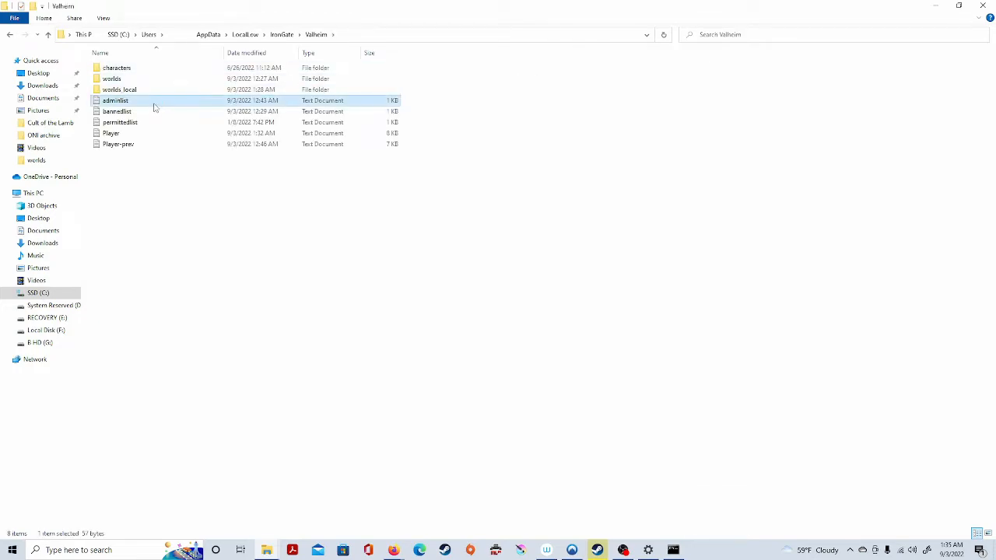
pyautogui.doubleClick(115, 100)
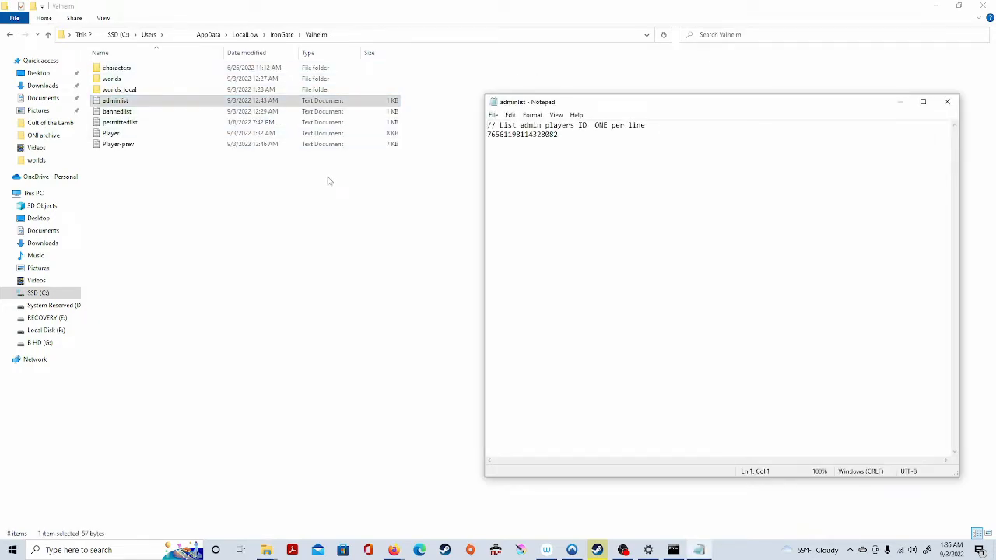
pyautogui.moveTo(436, 156)
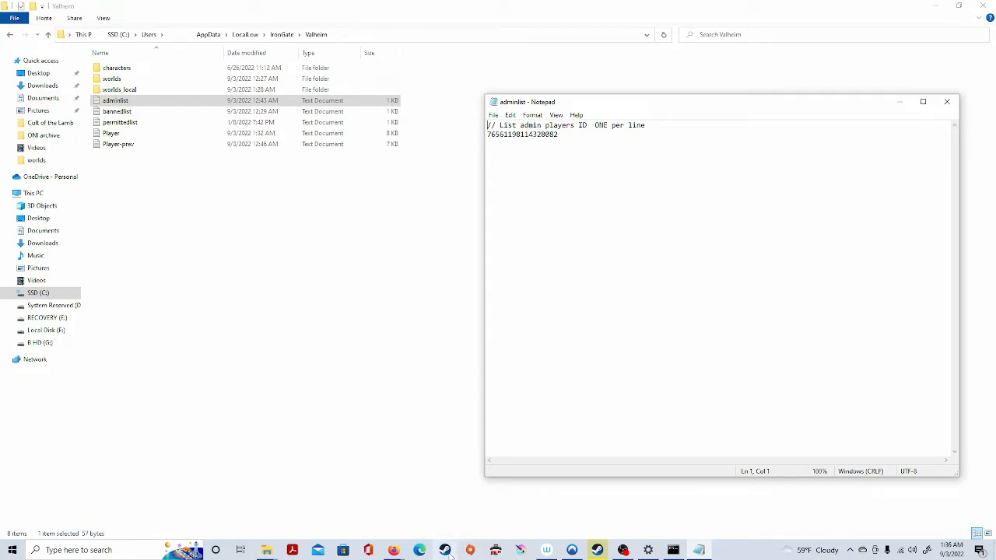
pyautogui.moveTo(444, 550)
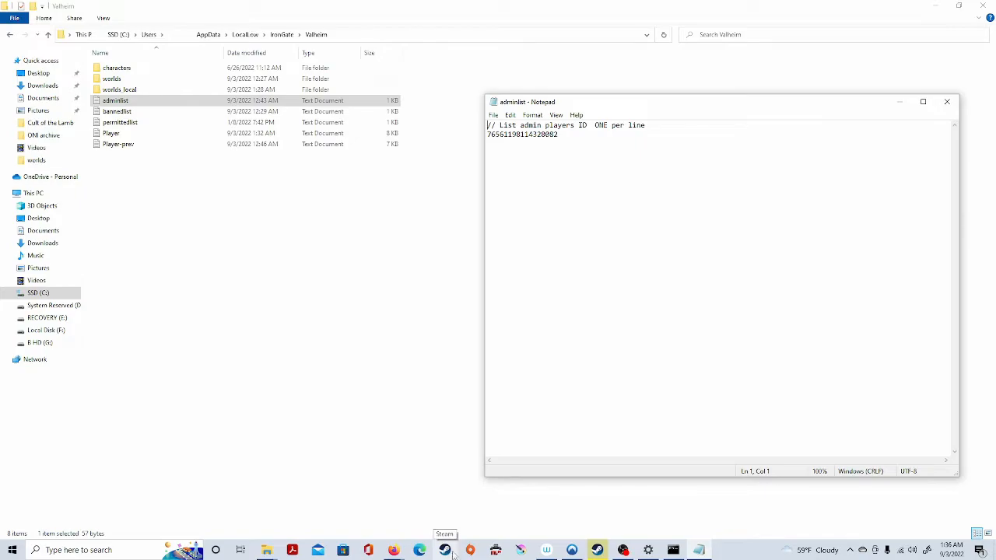
# Step: Switch to the Steam profile page whose address shows the adminlist player ID
pyautogui.click(444, 550)
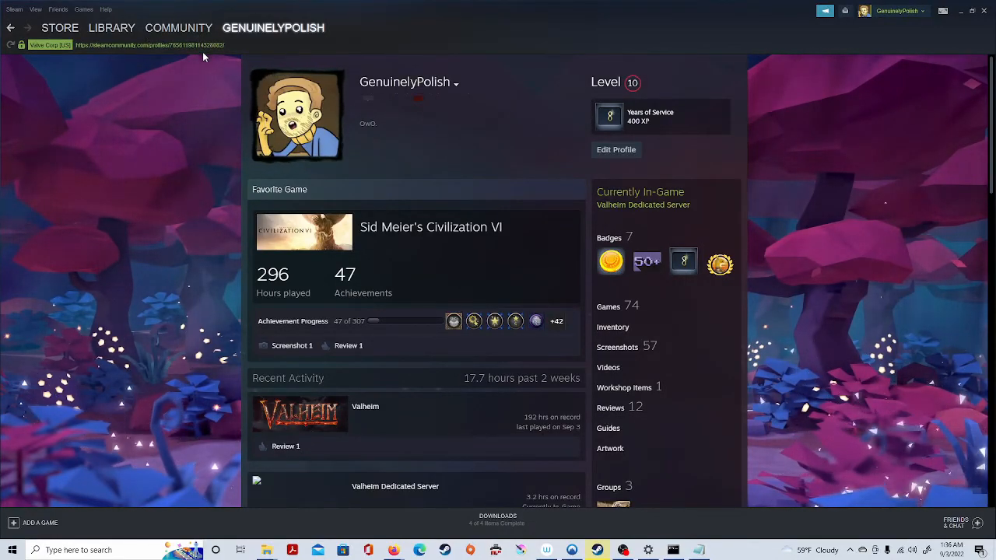
pyautogui.moveTo(126, 19)
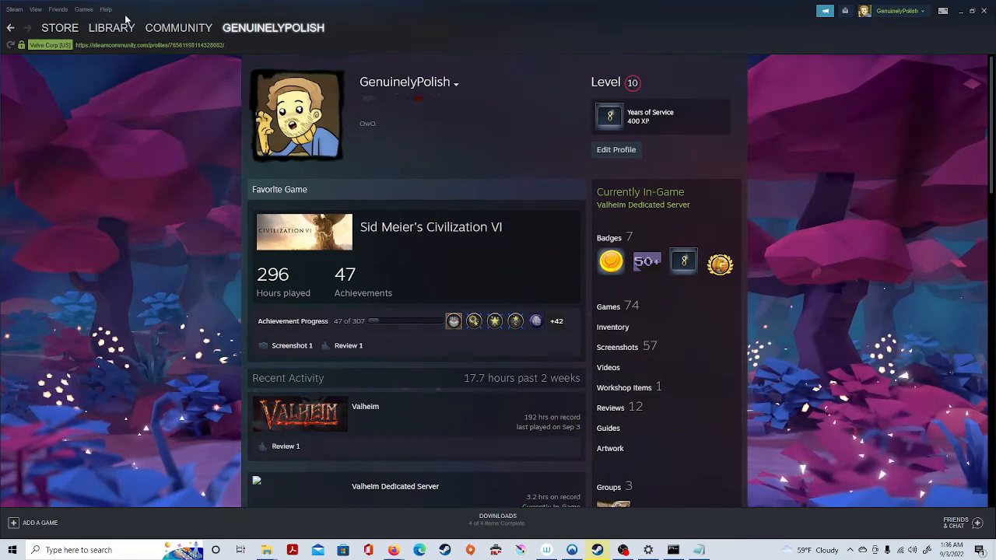
# Step: View Steam's Interface settings, cancel unchanged, and bring the server console forward
pyautogui.click(14, 9)
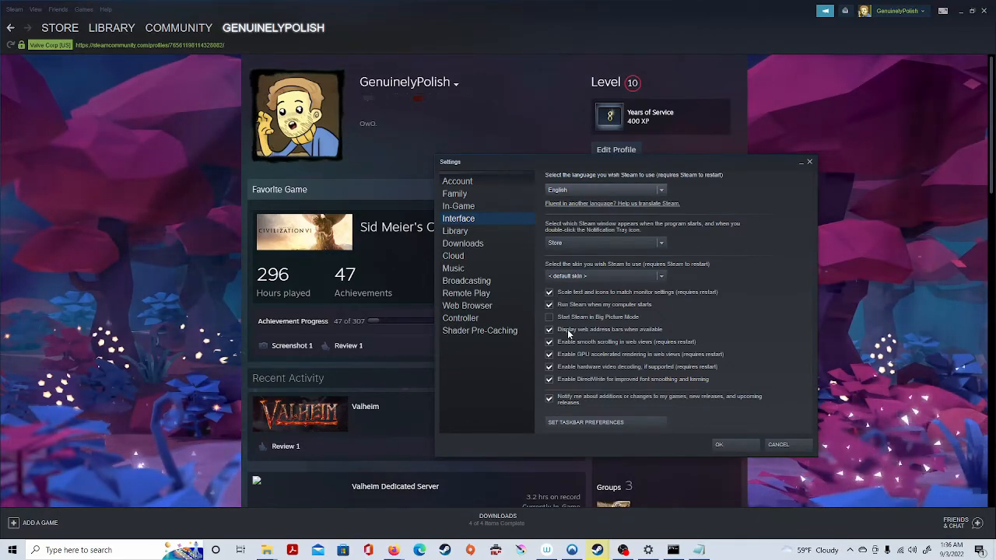
pyautogui.moveTo(750, 432)
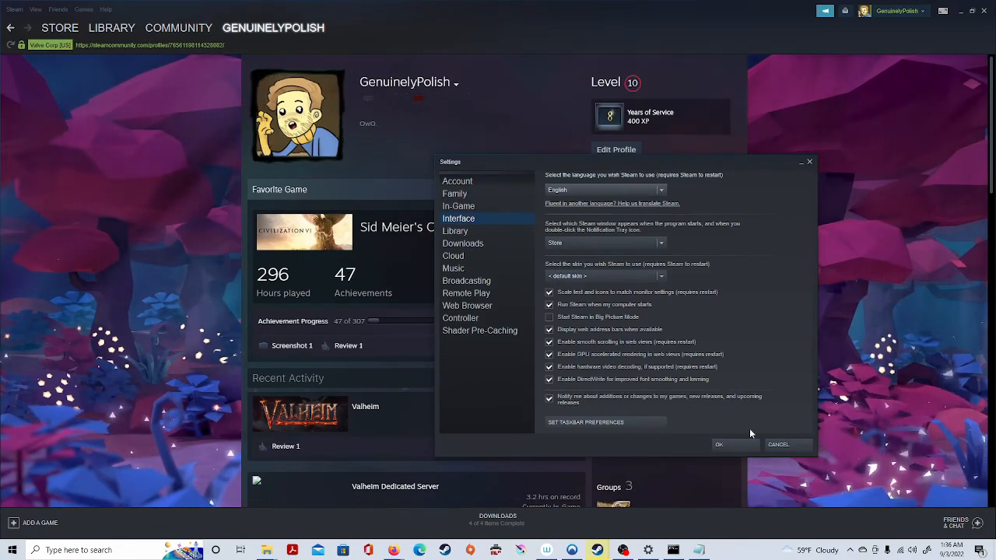
pyautogui.moveTo(762, 447)
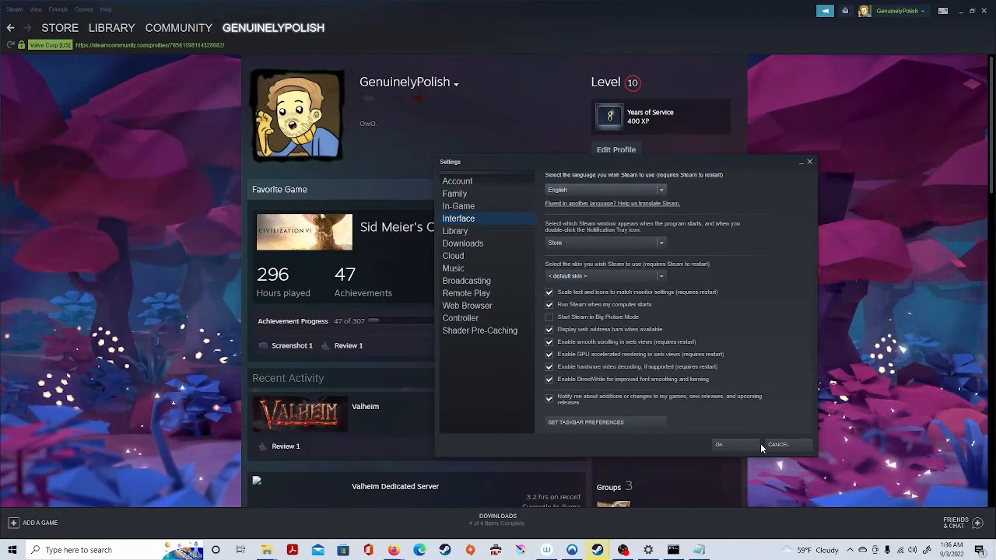
pyautogui.click(778, 445)
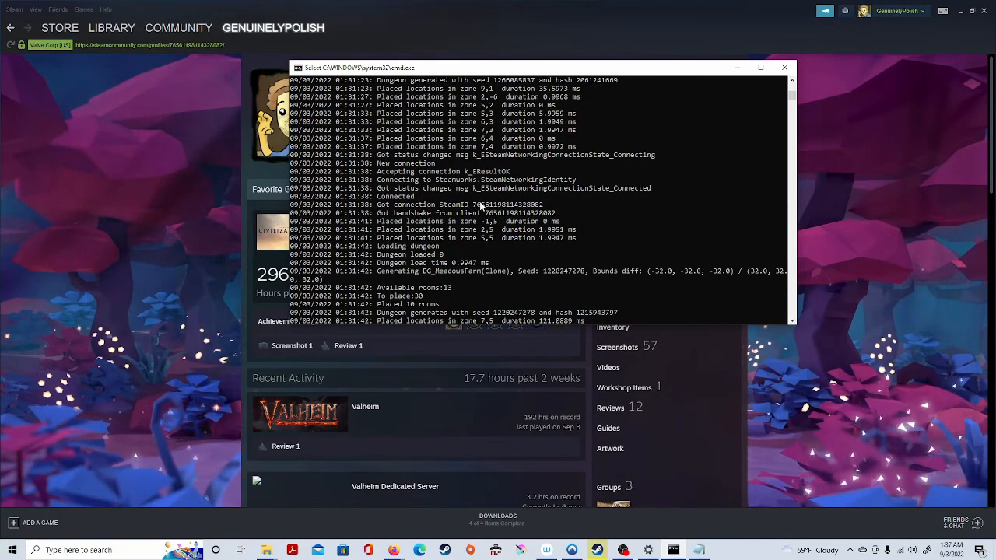
# Step: Select the connected player's SteamID in the log and compare it with adminlist
pyautogui.doubleClick(505, 205)
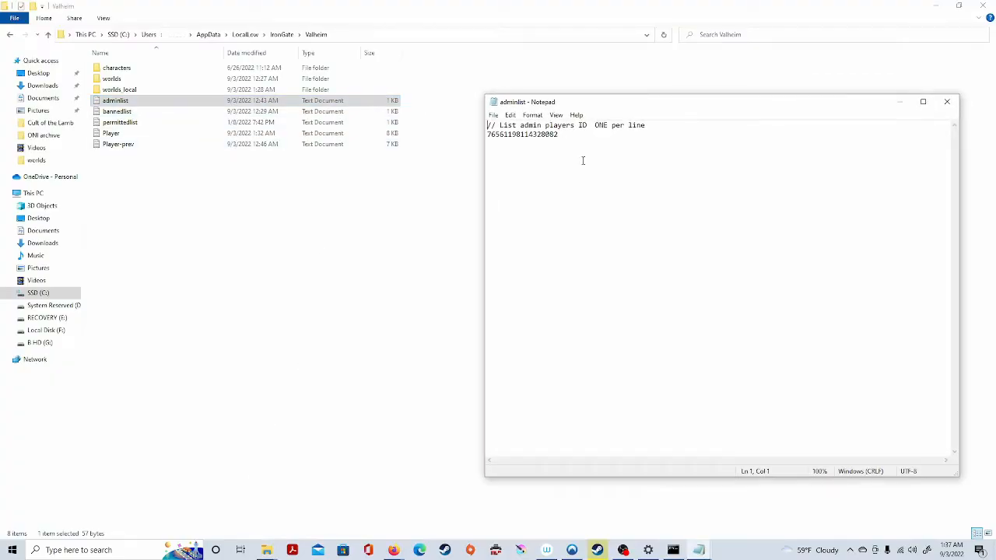
pyautogui.click(493, 114)
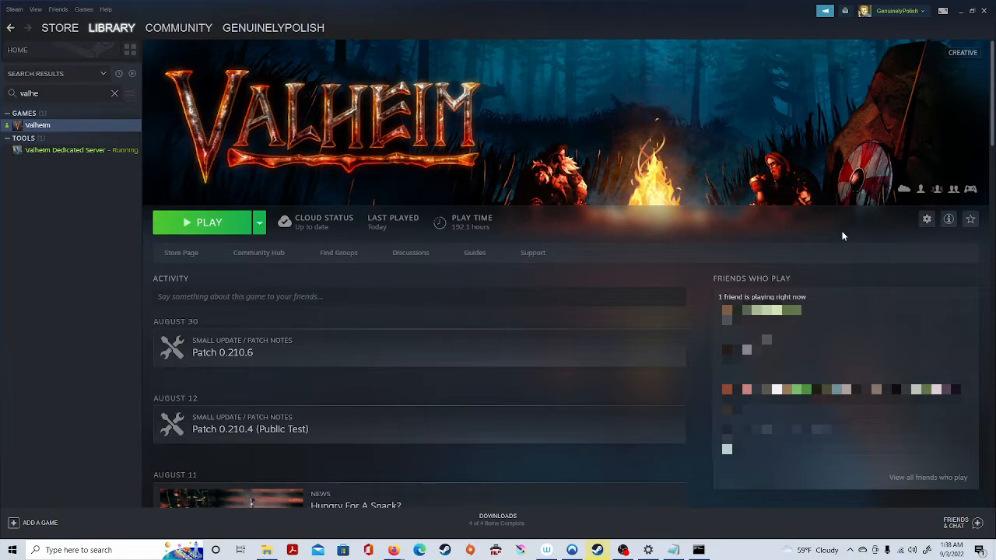
pyautogui.moveTo(922, 228)
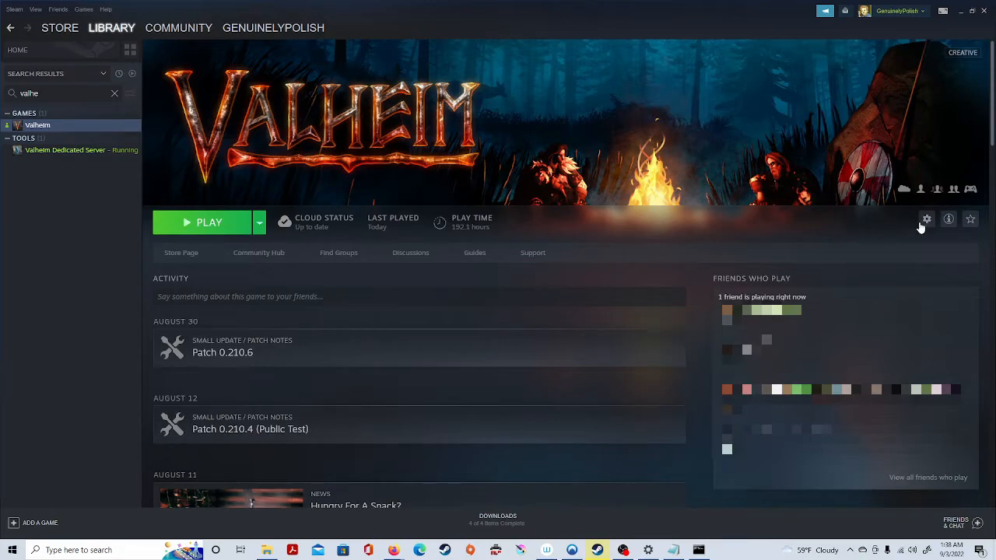
# Step: Add -console to Valheim's Launch Options in Properties, then launch Valheim
pyautogui.click(926, 219)
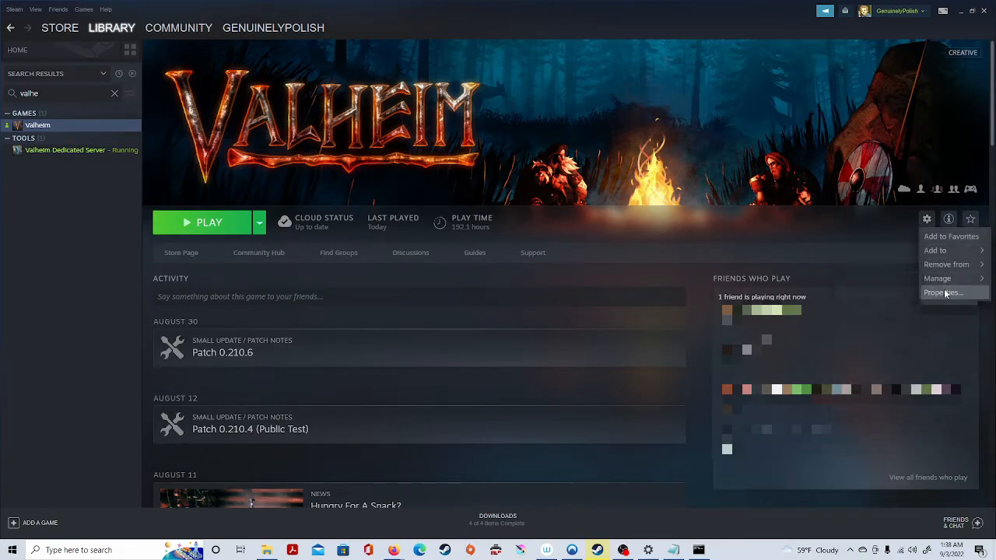
pyautogui.click(942, 292)
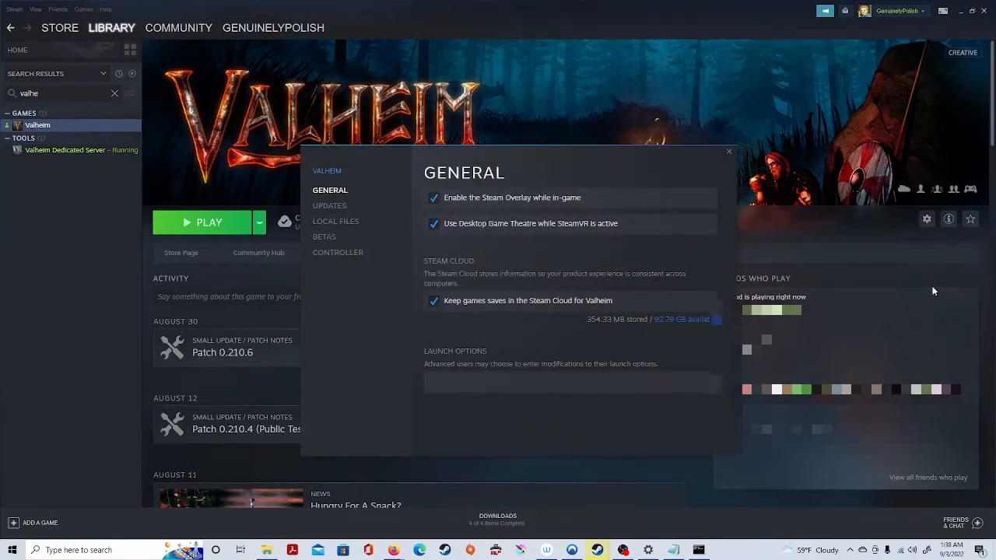
pyautogui.moveTo(500, 376)
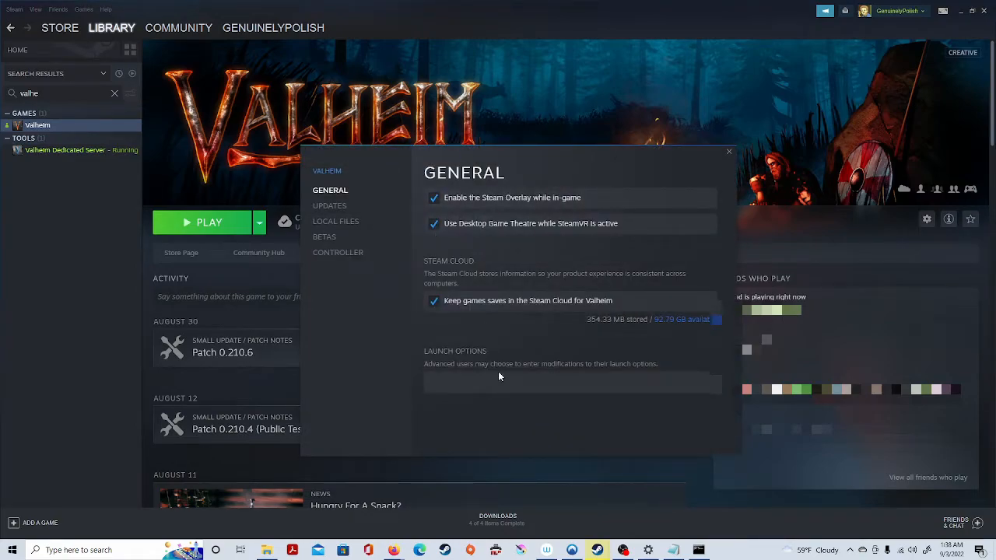
pyautogui.click(572, 383)
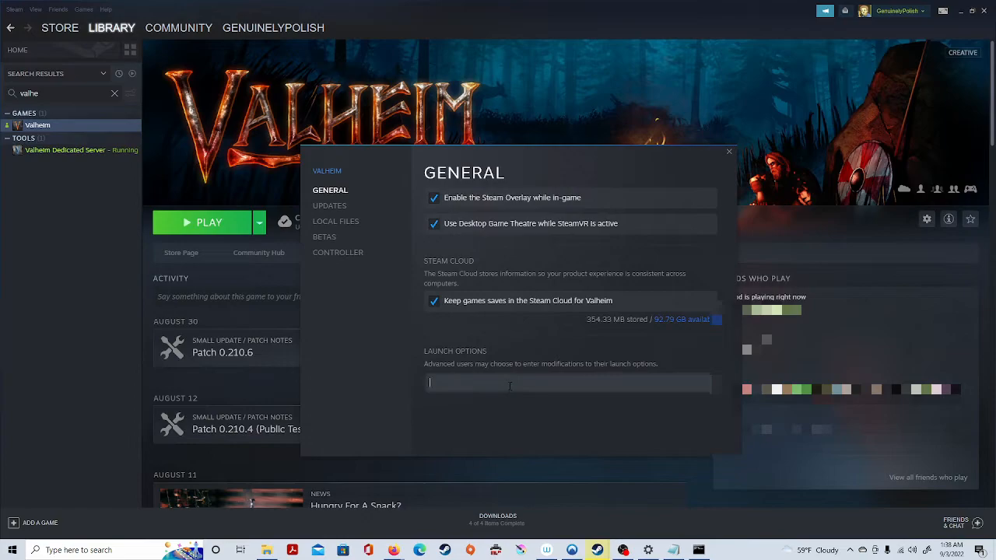
pyautogui.write('-console')
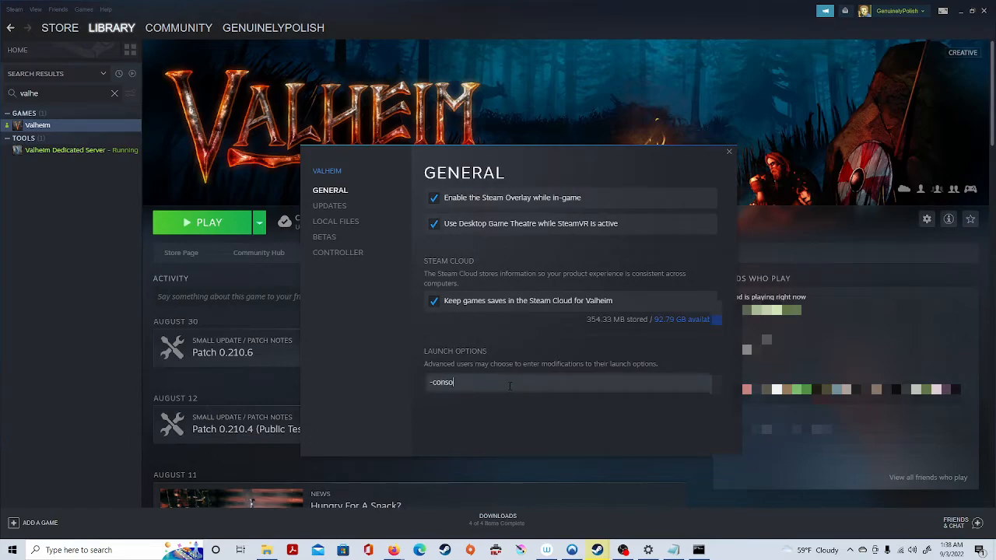
pyautogui.write('e')
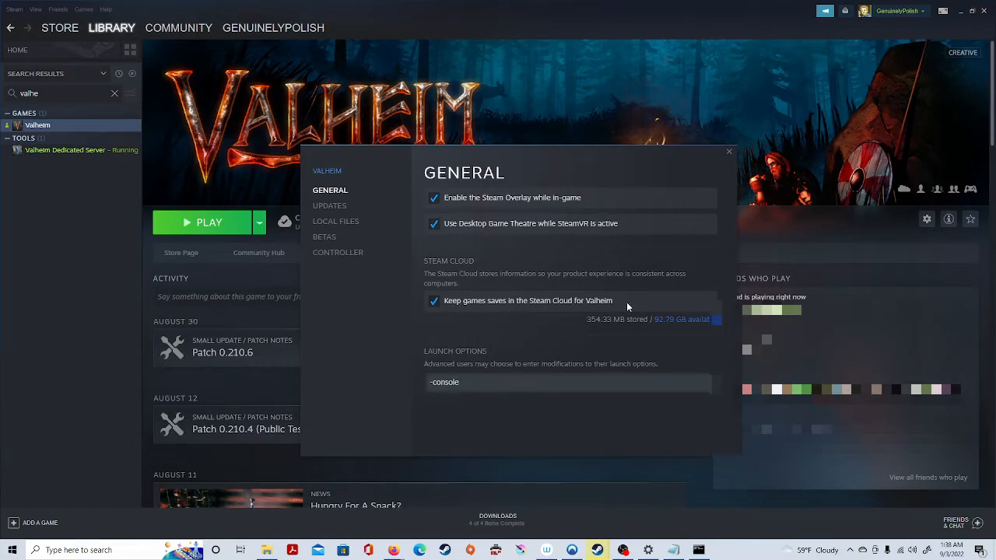
pyautogui.click(728, 151)
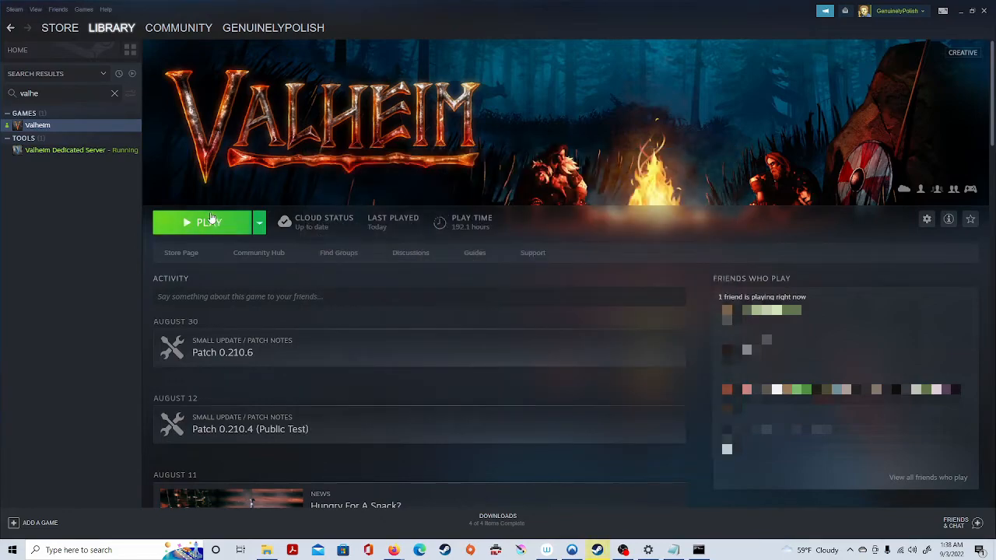
pyautogui.click(202, 221)
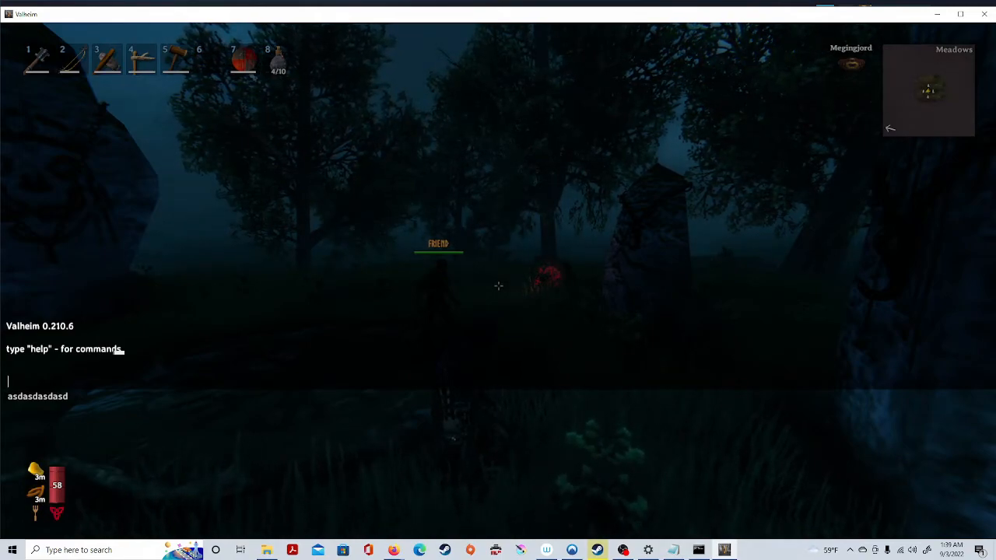
# Step: Run the ban command on player Friend from Valheim's console
pyautogui.write('ba')
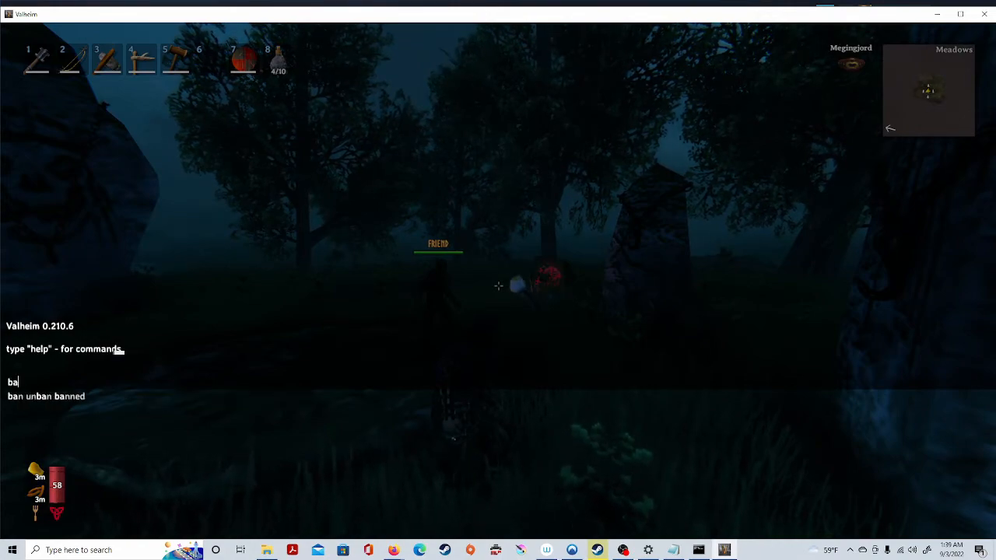
pyautogui.press('Return')
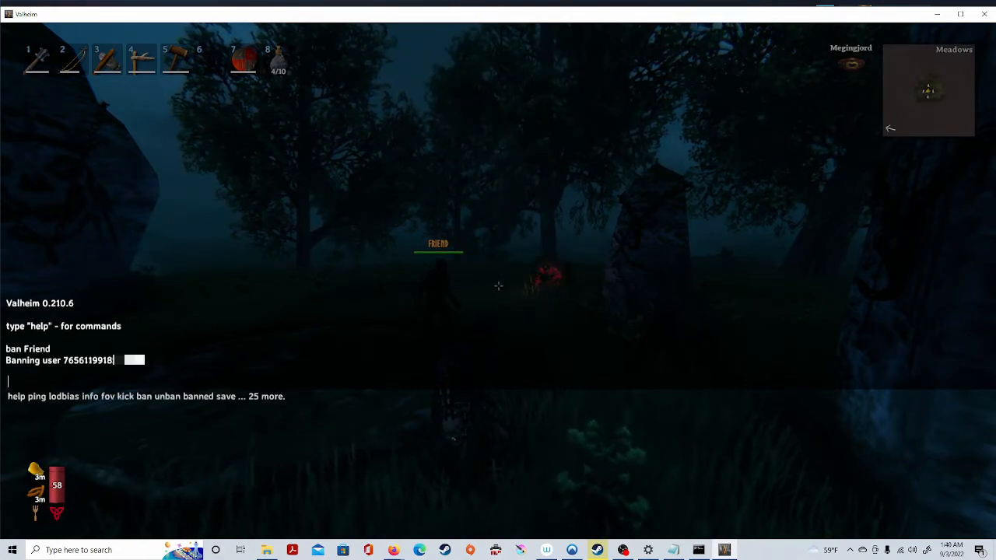